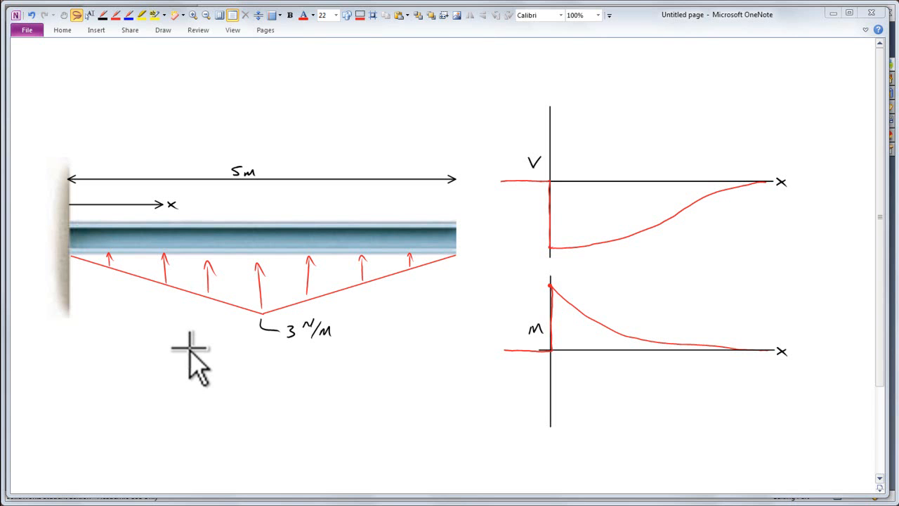
mouse_move(231, 331)
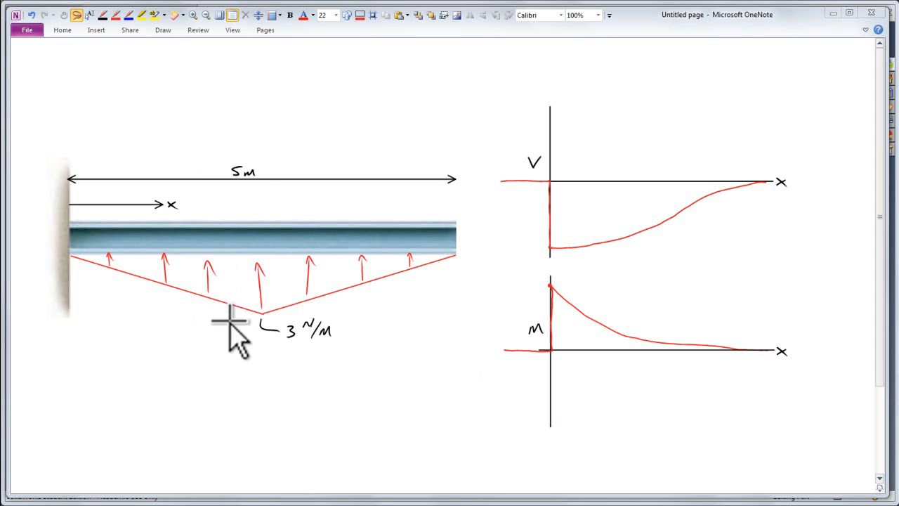
mouse_move(84, 274)
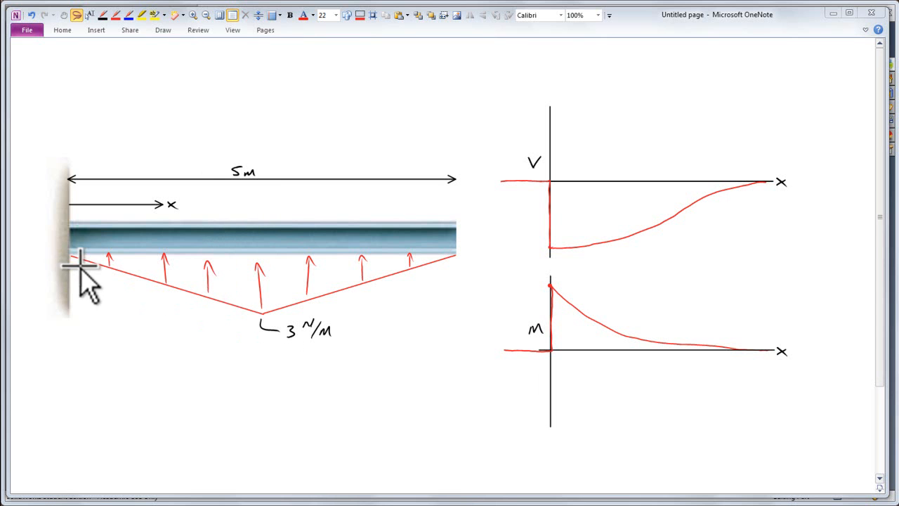
mouse_move(265, 320)
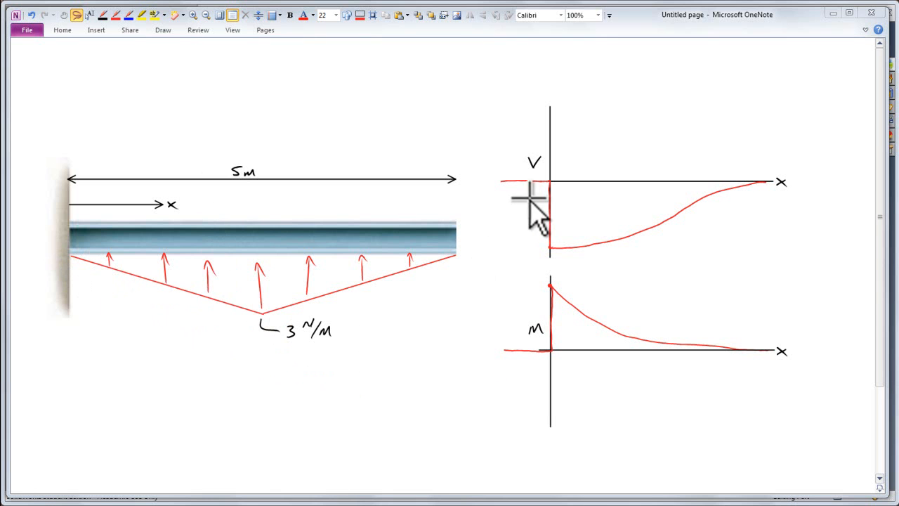
mouse_move(516, 337)
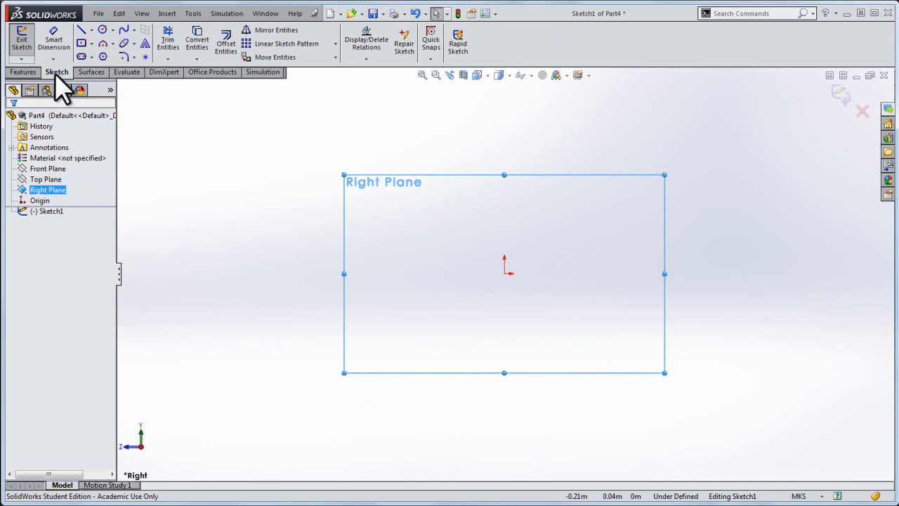
Step: Extrude the Right Plane beam profile to beam length and assign Alloy Steel
click(82, 30)
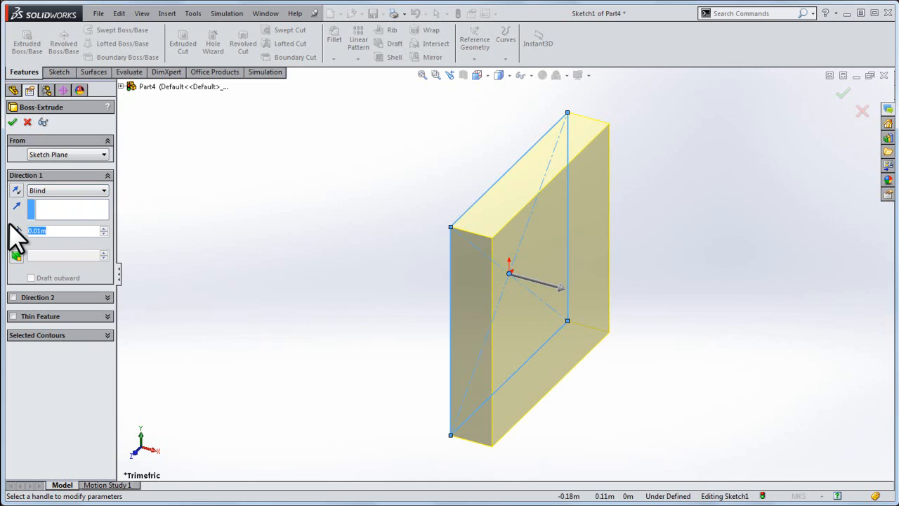
click(12, 122)
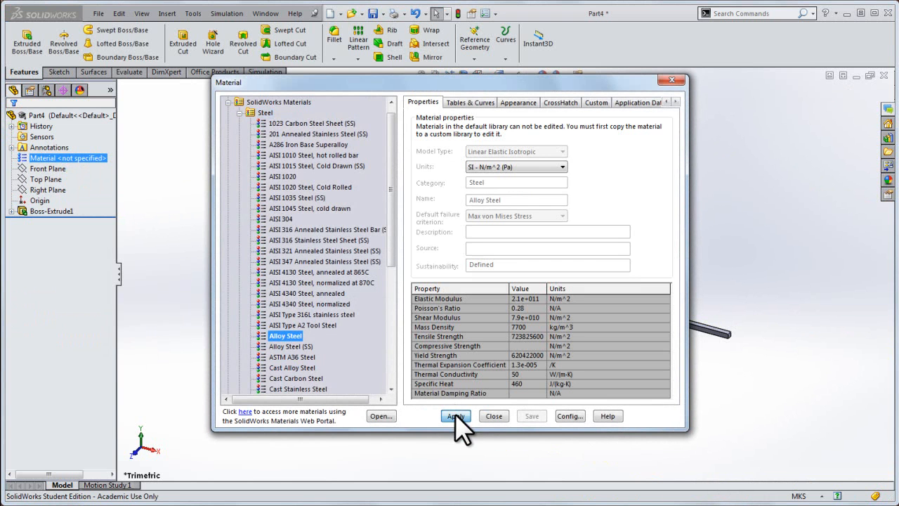
click(456, 416)
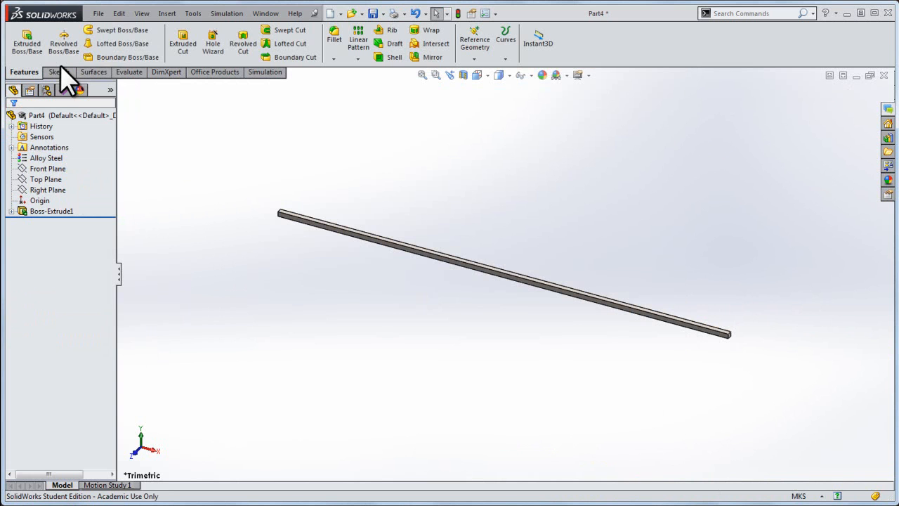
Step: Create a static study, treat Part4 as a beam, and calculate both end joints
click(265, 73)
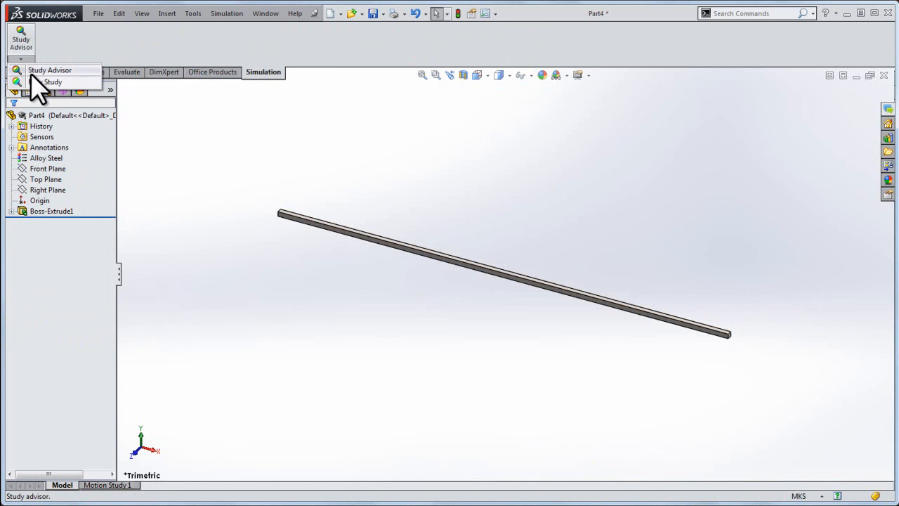
click(52, 81)
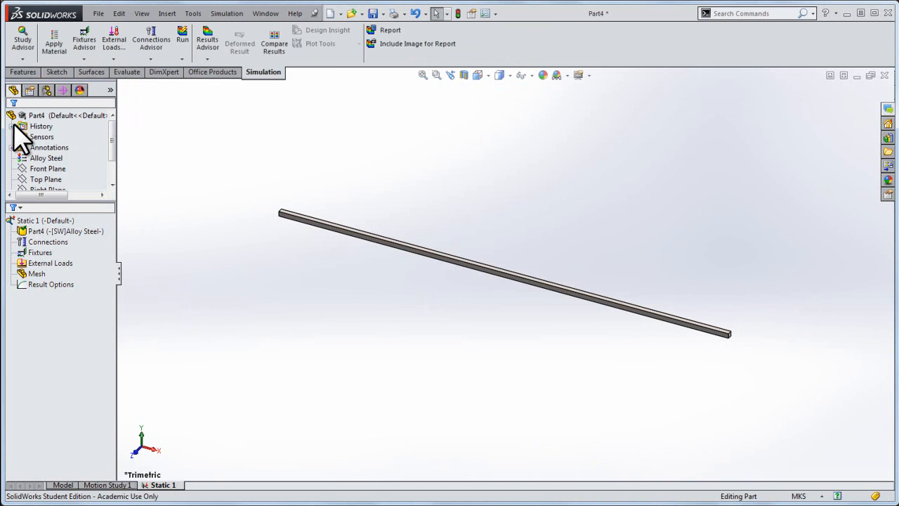
click(66, 231)
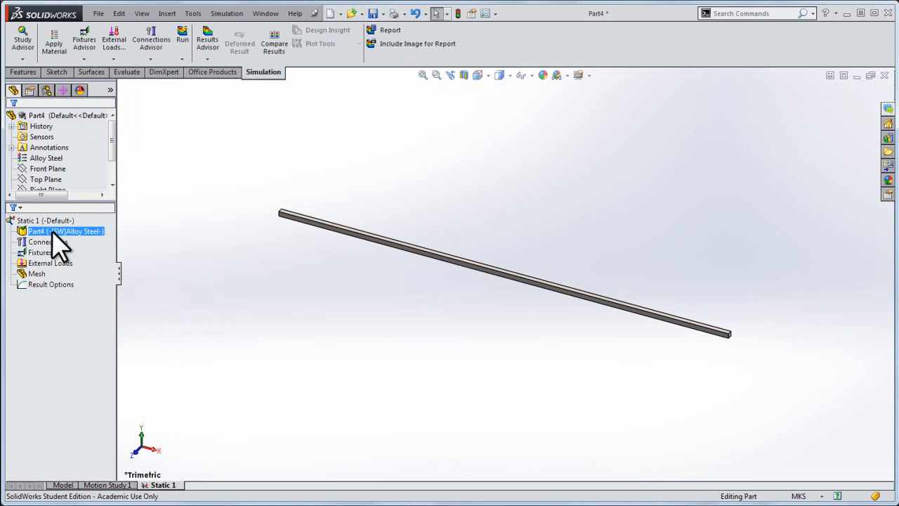
right_click(64, 232)
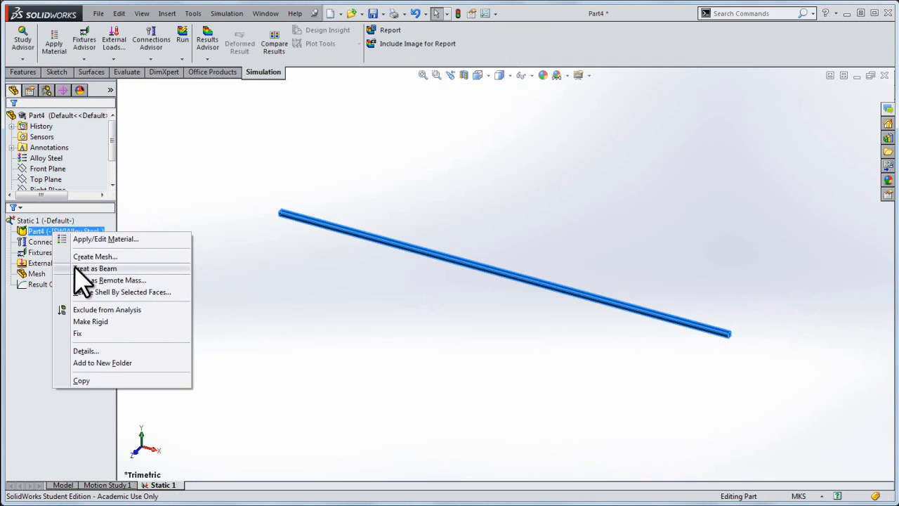
click(95, 268)
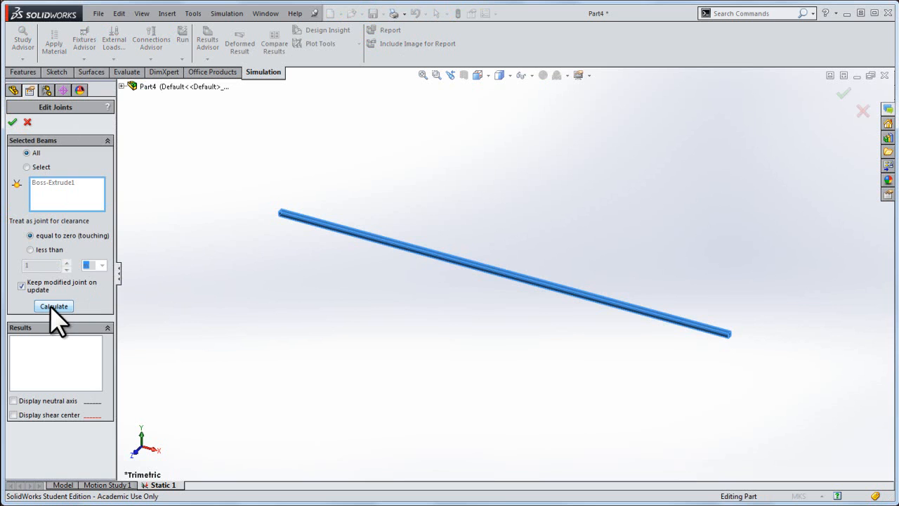
mouse_move(362, 270)
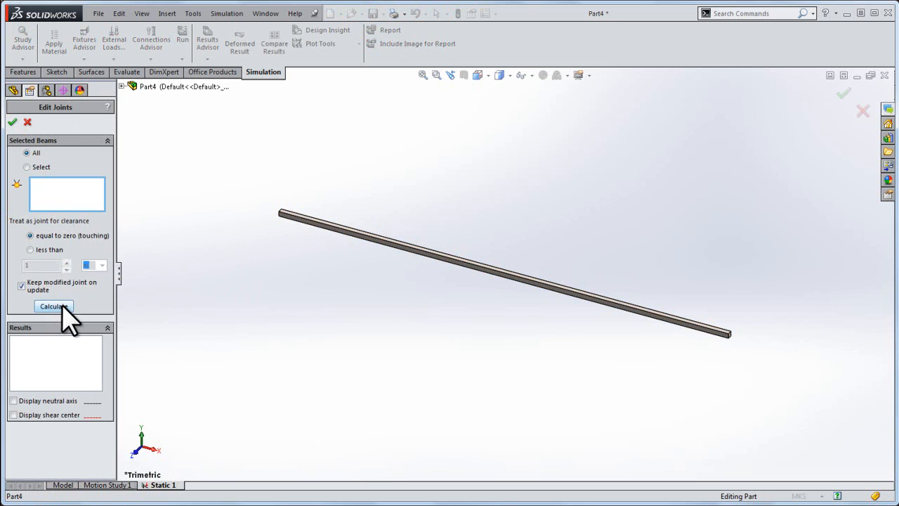
click(54, 305)
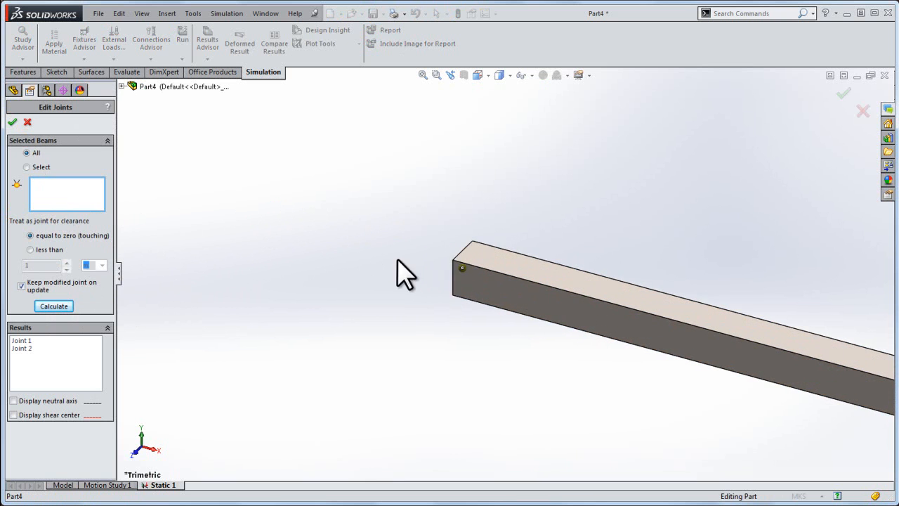
mouse_move(411, 276)
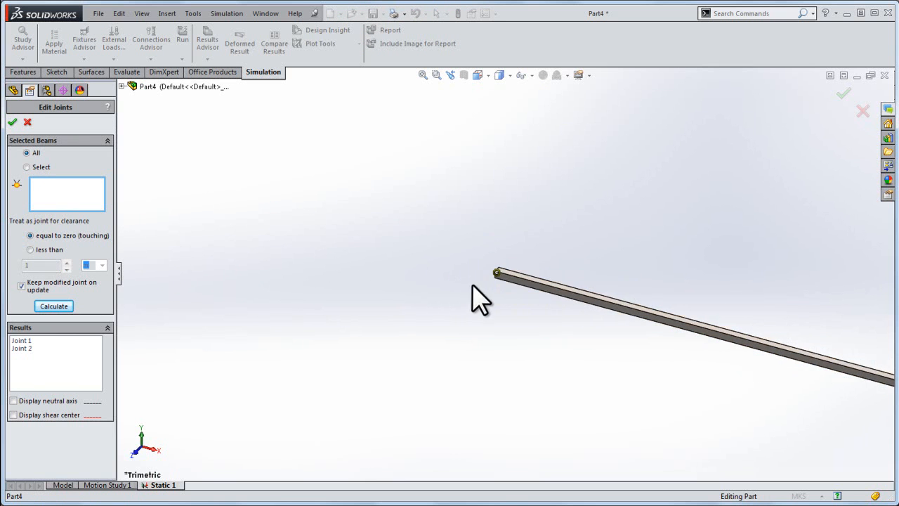
drag(481, 299, 741, 390)
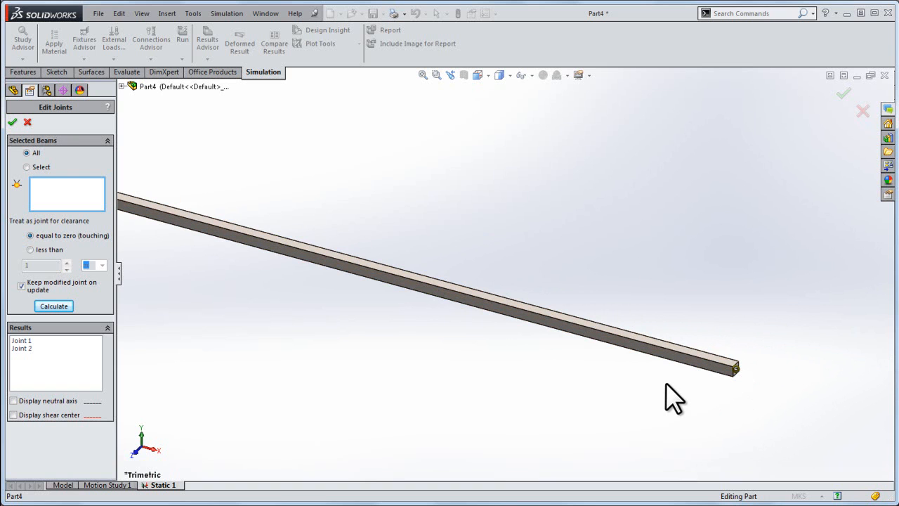
mouse_move(350, 293)
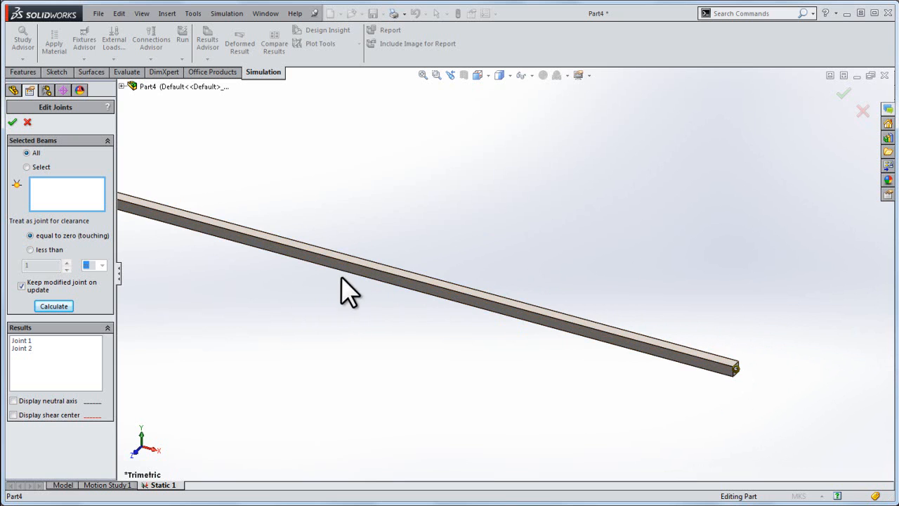
mouse_move(175, 232)
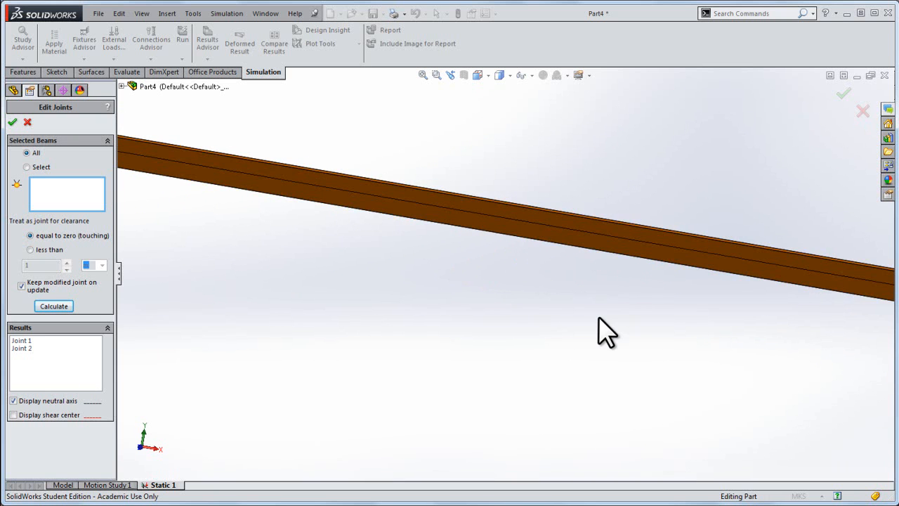
Step: Add a Fixed Geometry restraint on the beam's left end joint
right_click(40, 264)
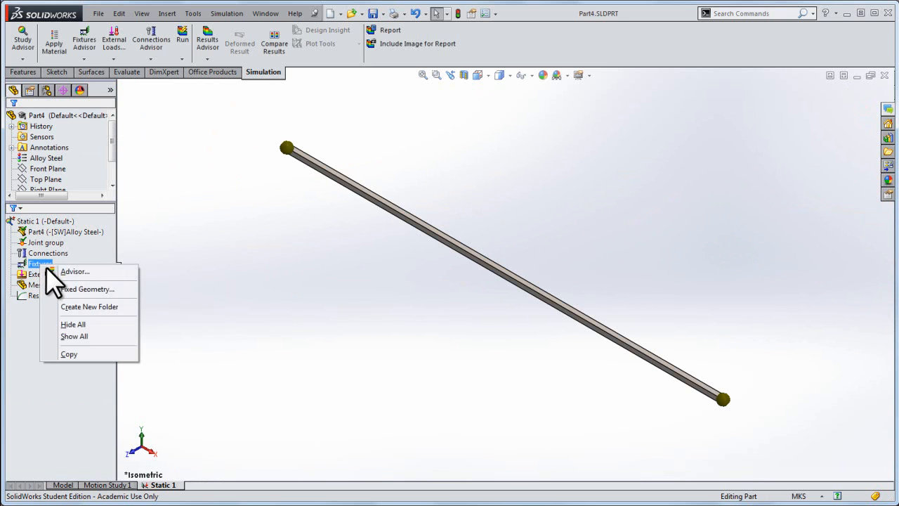
click(87, 288)
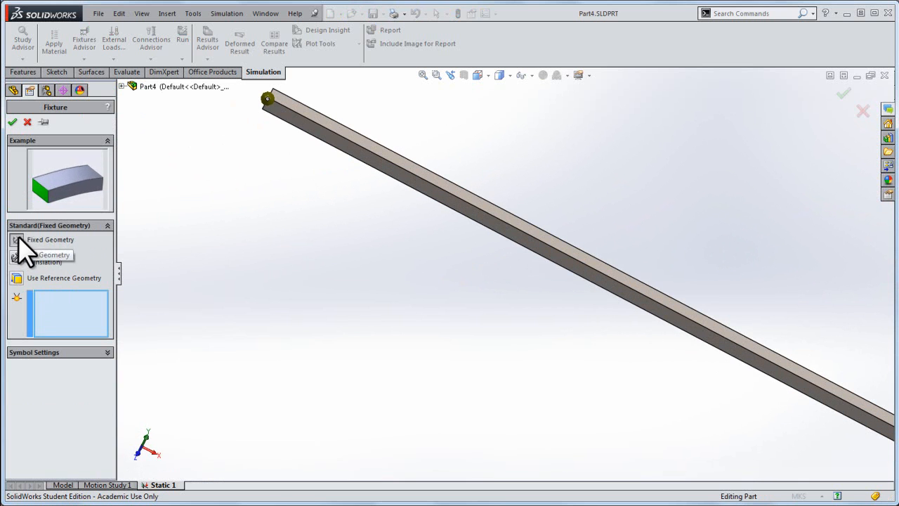
mouse_move(269, 114)
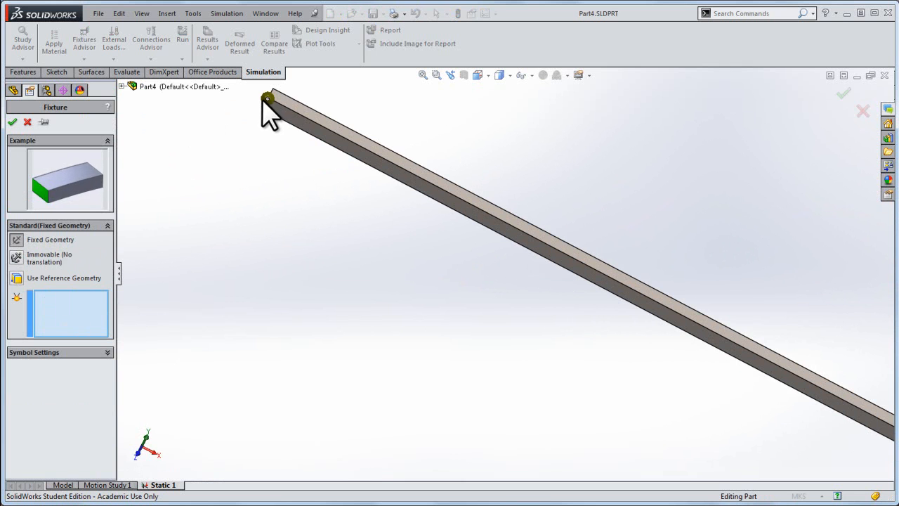
click(12, 122)
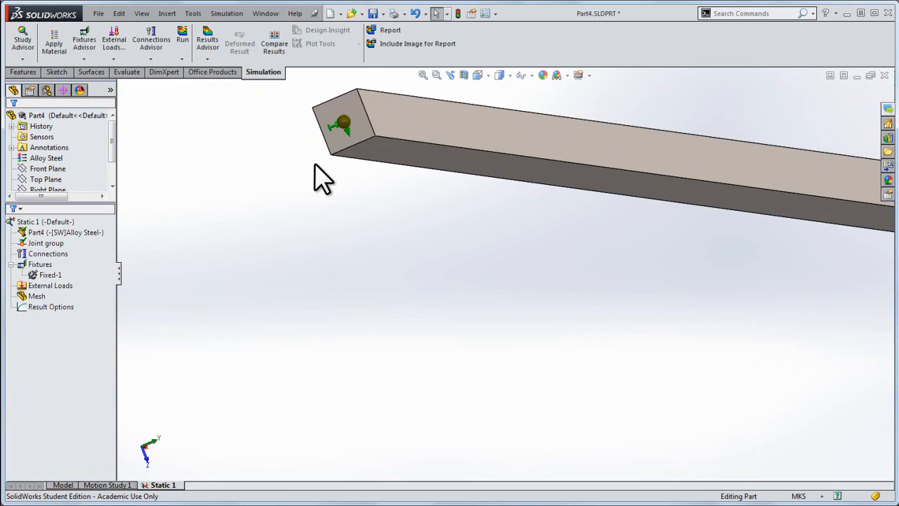
drag(324, 179, 393, 259)
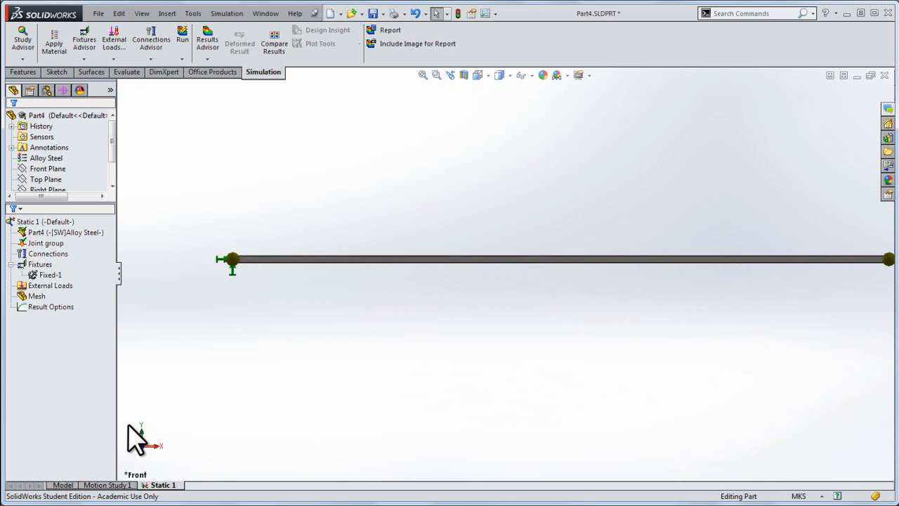
mouse_move(355, 346)
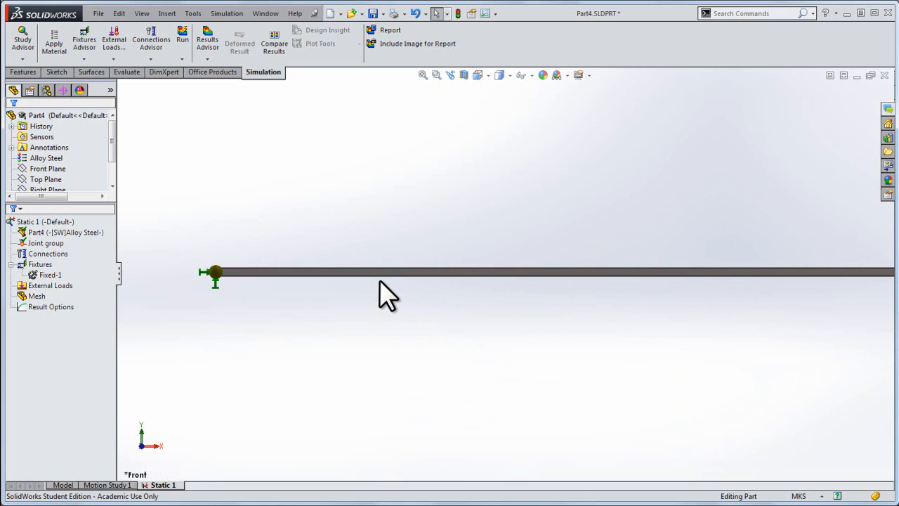
Step: Start a Force load directed normal to the Top Plane, expressed per unit length
click(40, 265)
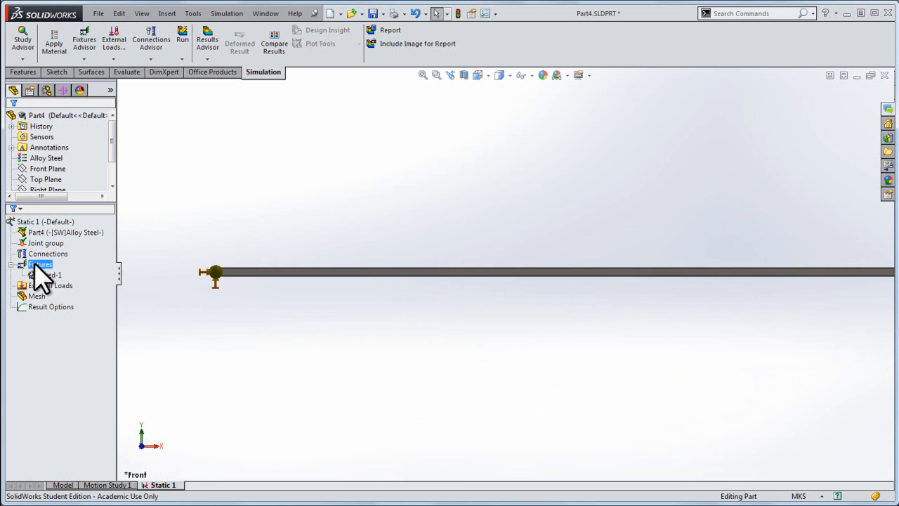
right_click(50, 285)
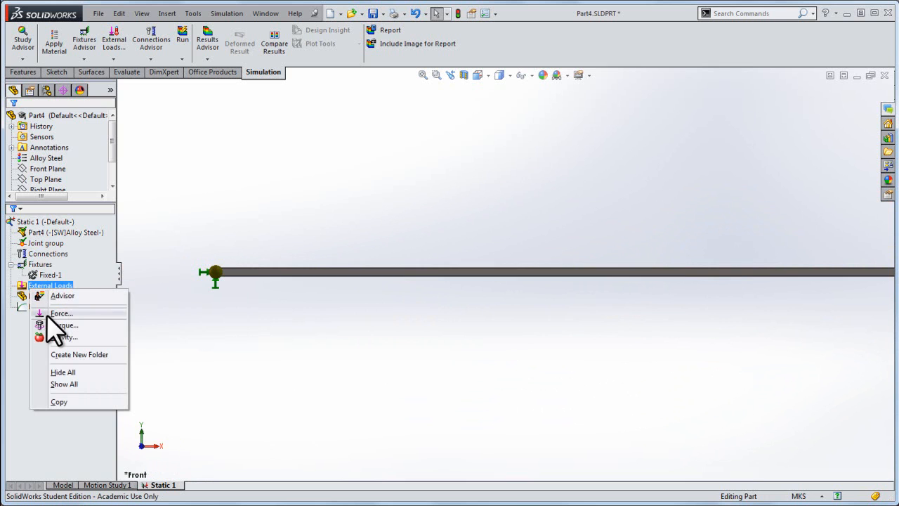
click(61, 314)
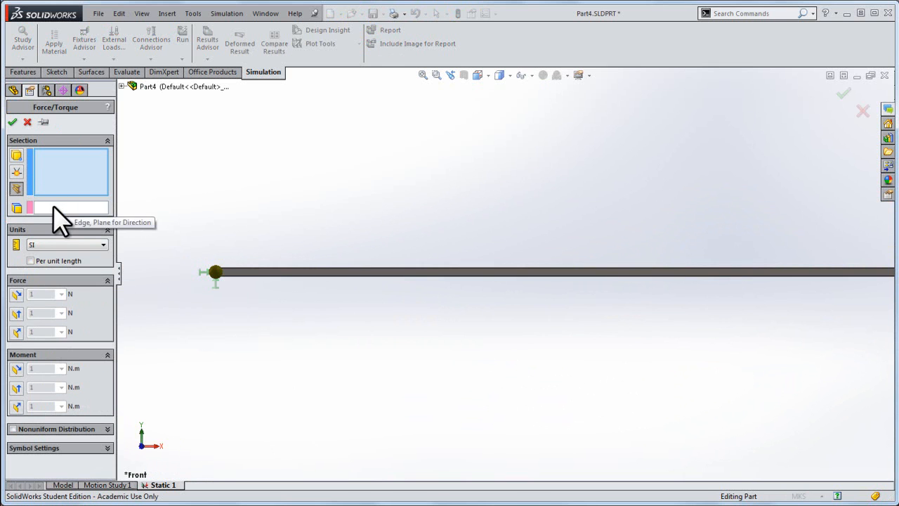
click(123, 87)
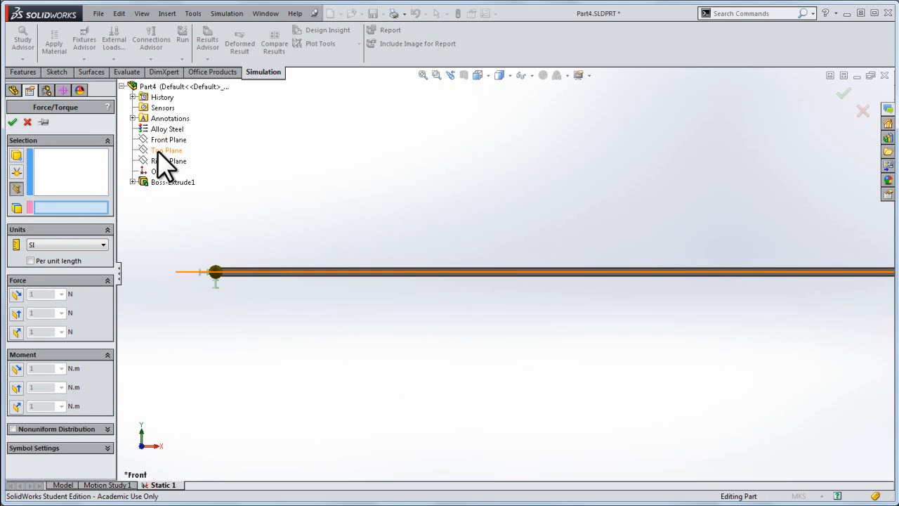
click(168, 150)
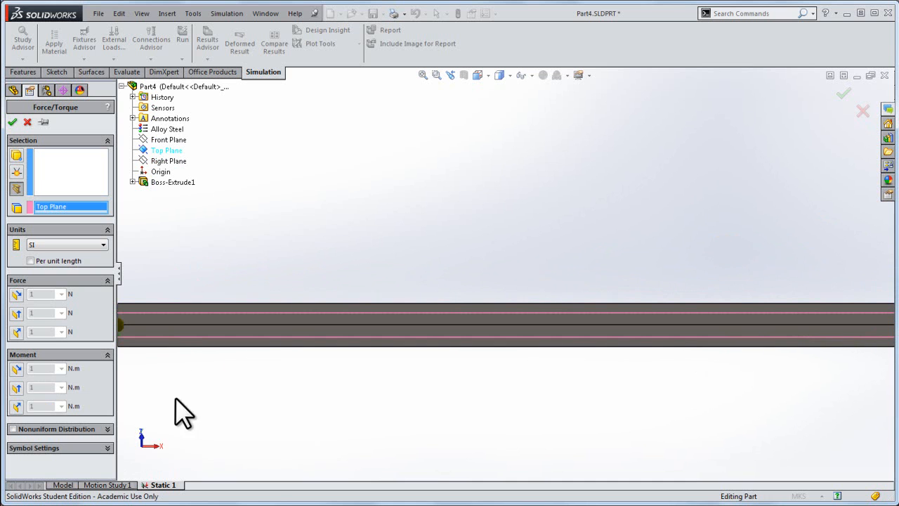
mouse_move(285, 429)
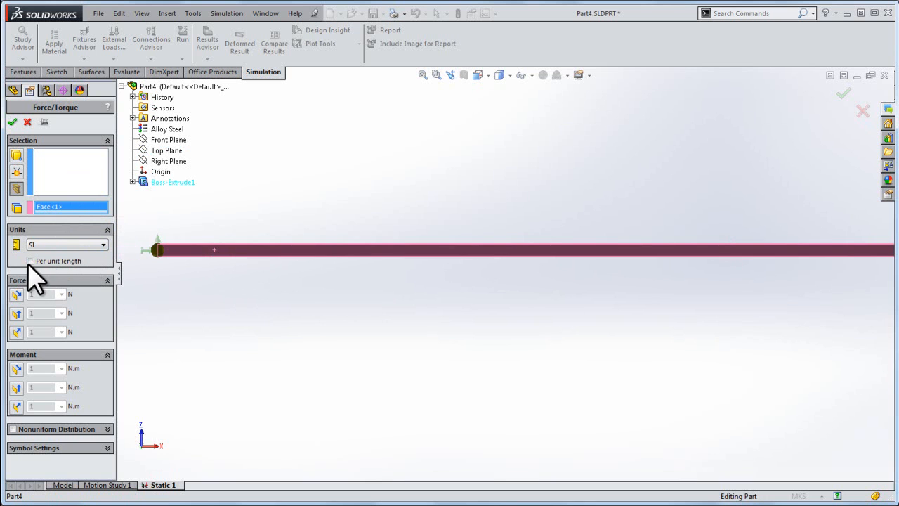
click(31, 261)
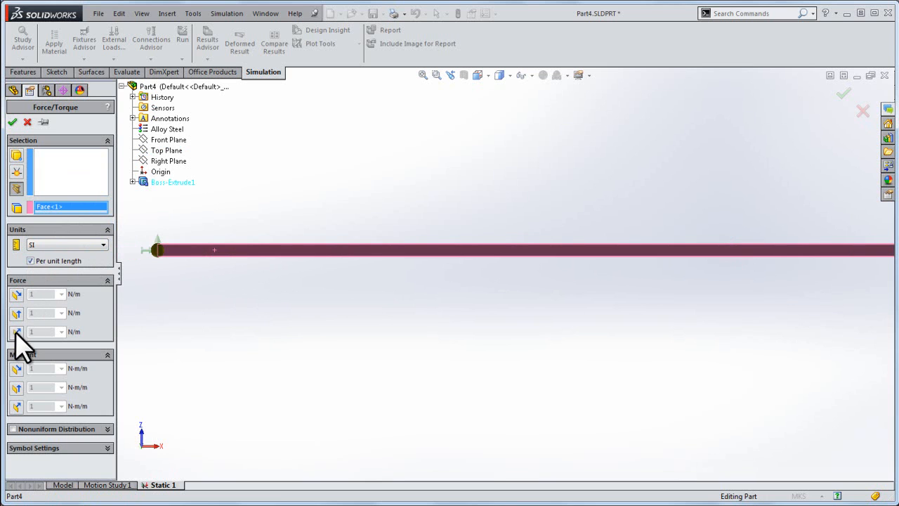
mouse_move(18, 333)
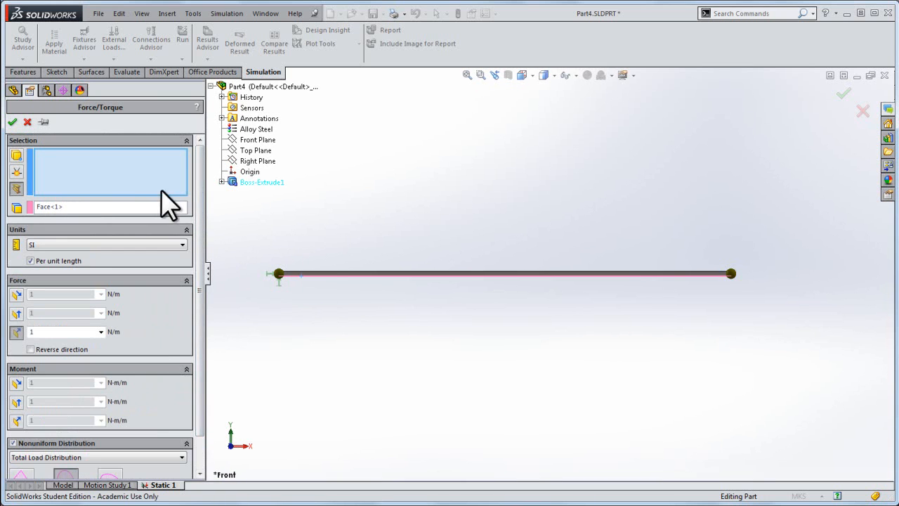
Step: Select the beam and enter table-driven load rows at 0, 2.5 m (3 N/m) and 5 m
click(351, 273)
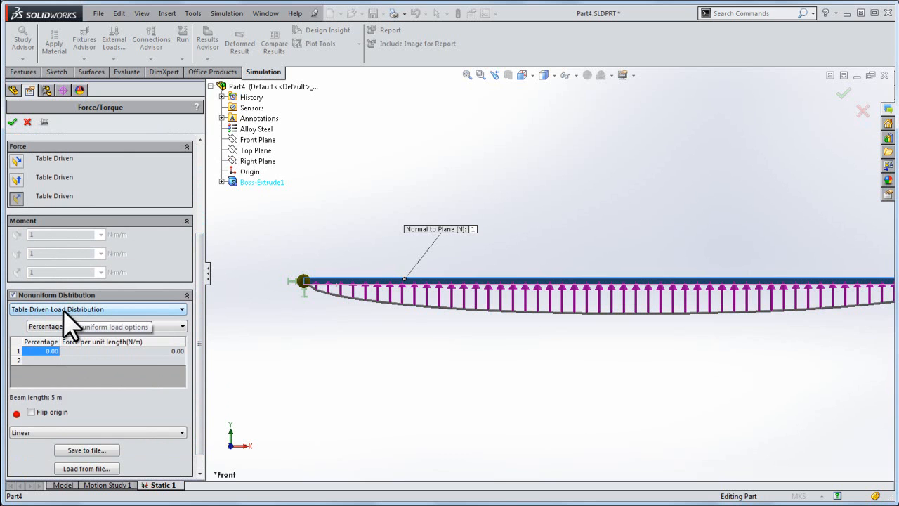
click(181, 309)
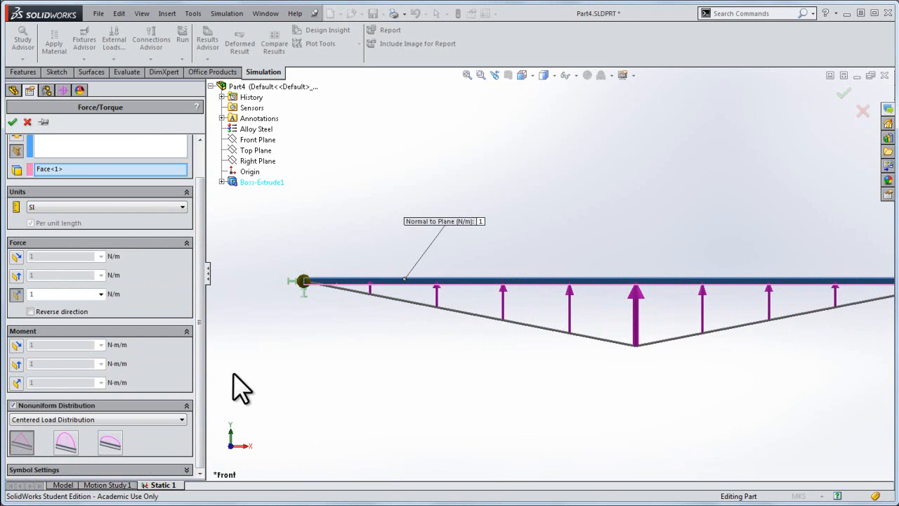
mouse_move(88, 408)
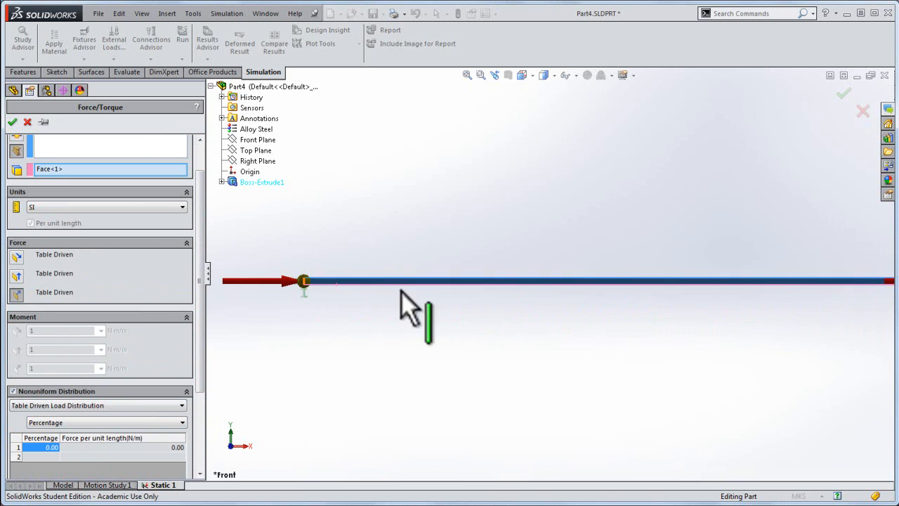
mouse_move(597, 326)
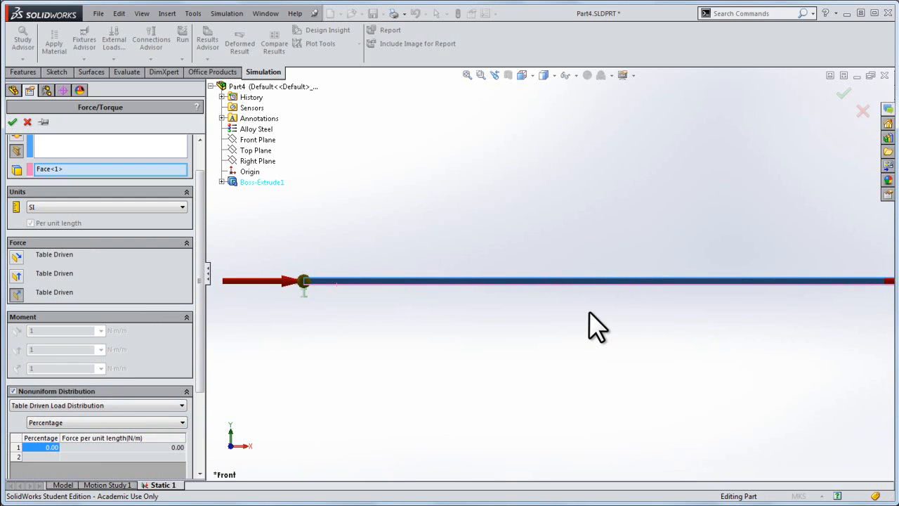
mouse_move(871, 309)
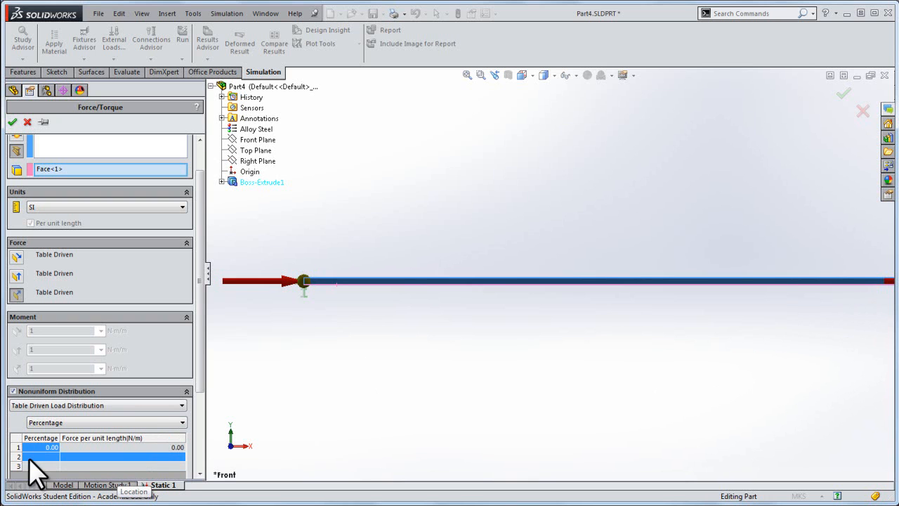
click(105, 423)
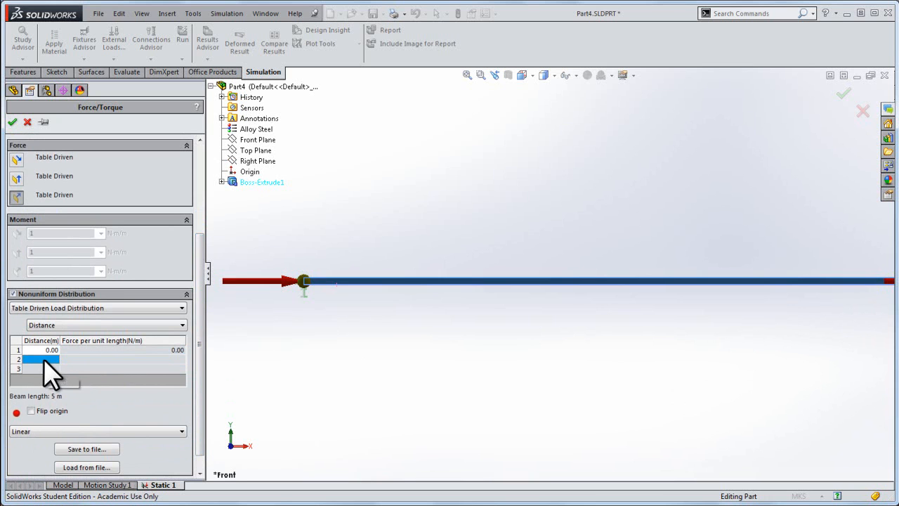
mouse_move(155, 358)
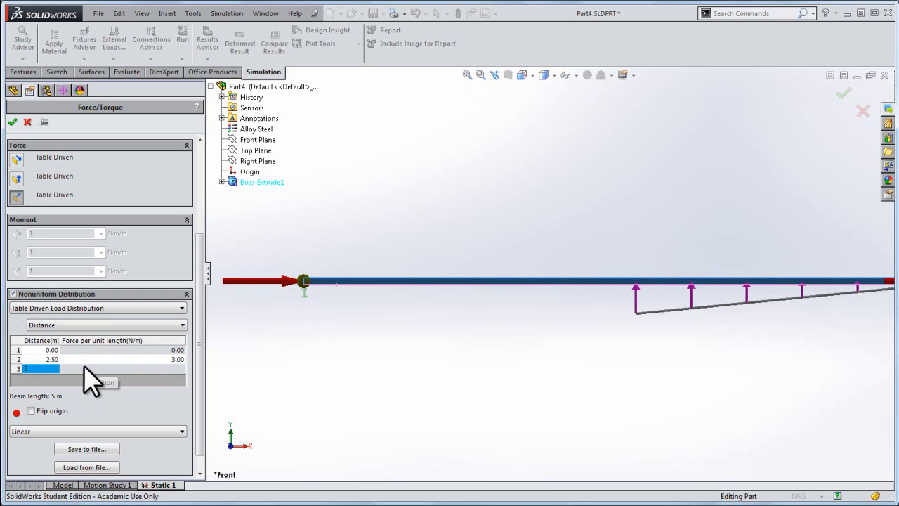
text(5.00)
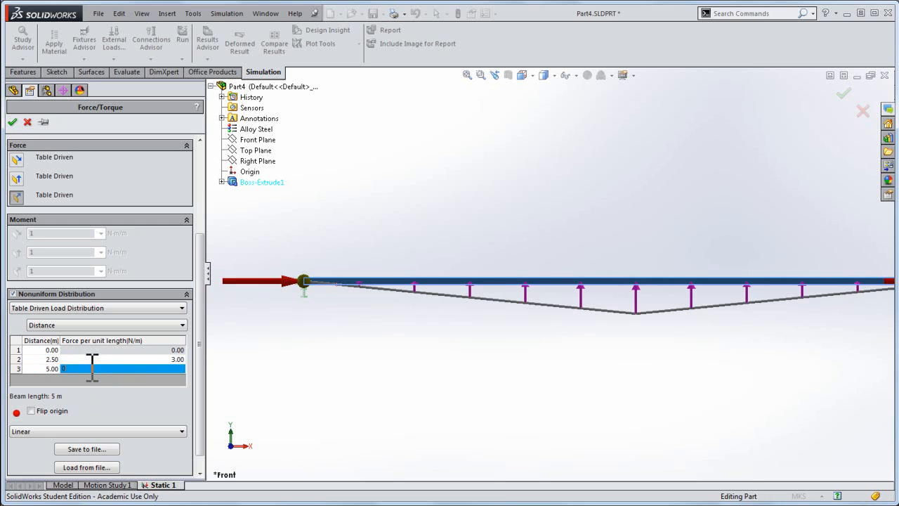
click(106, 359)
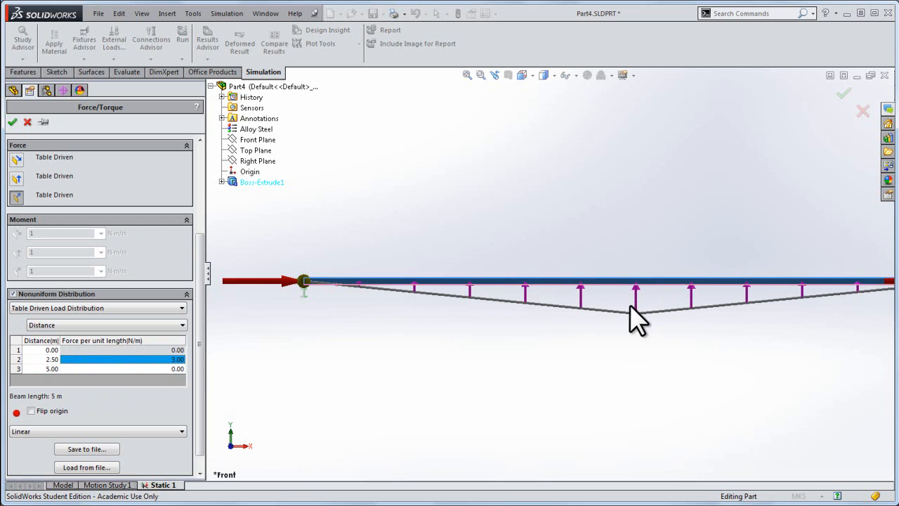
Step: Delete the extra 4 m row and flip the load table origin
scroll(down, 3)
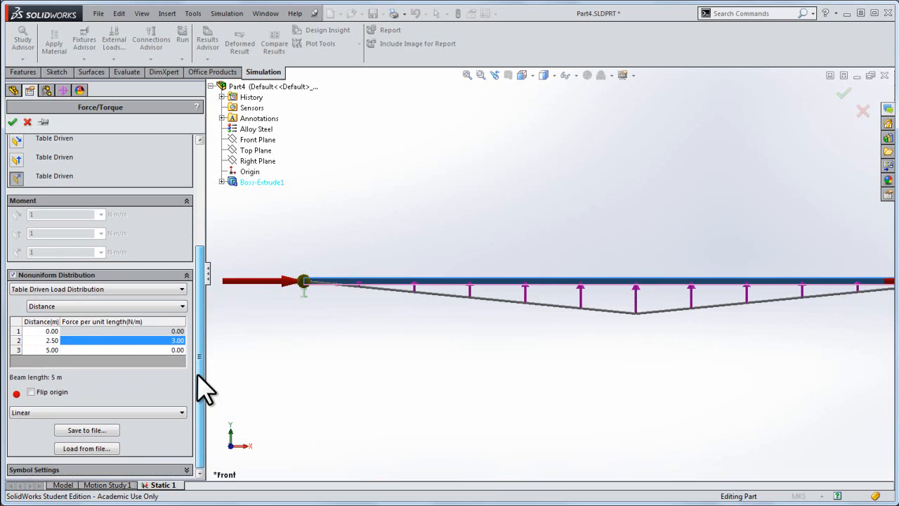
right_click(43, 350)
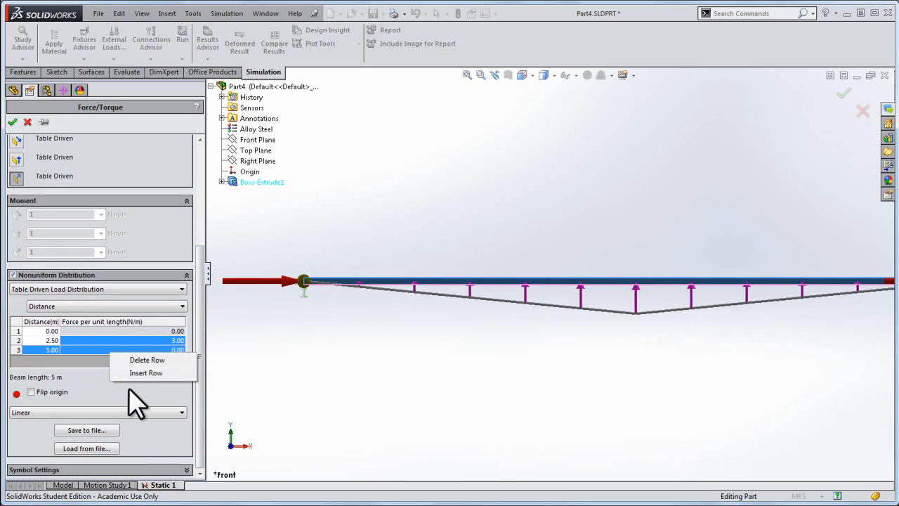
click(146, 372)
text(6)
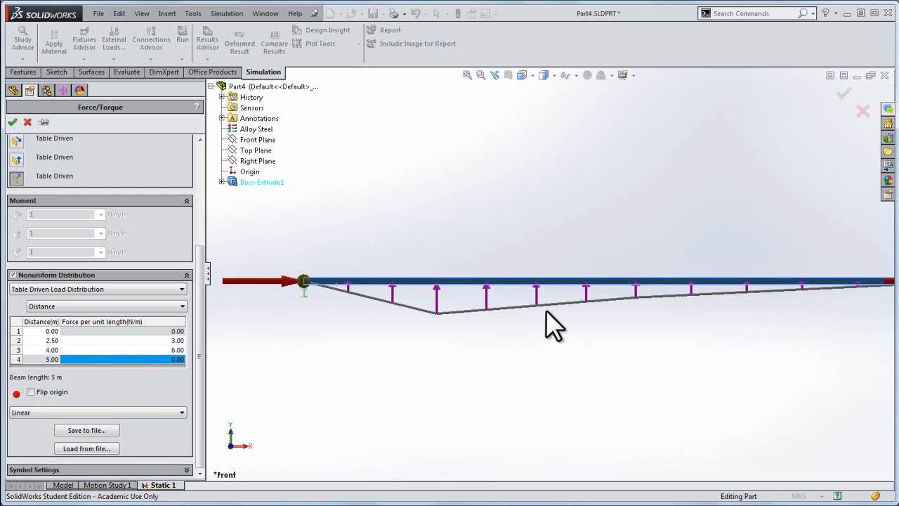
click(120, 350)
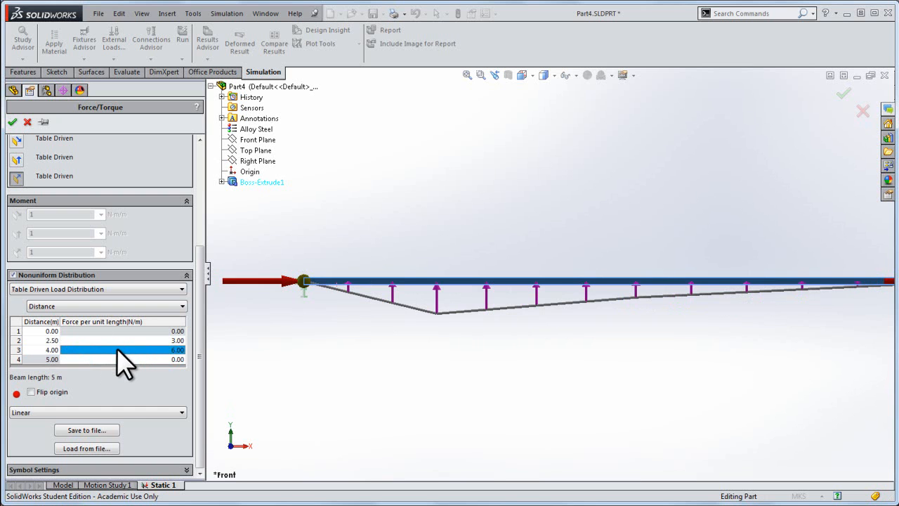
click(125, 349)
text(10)
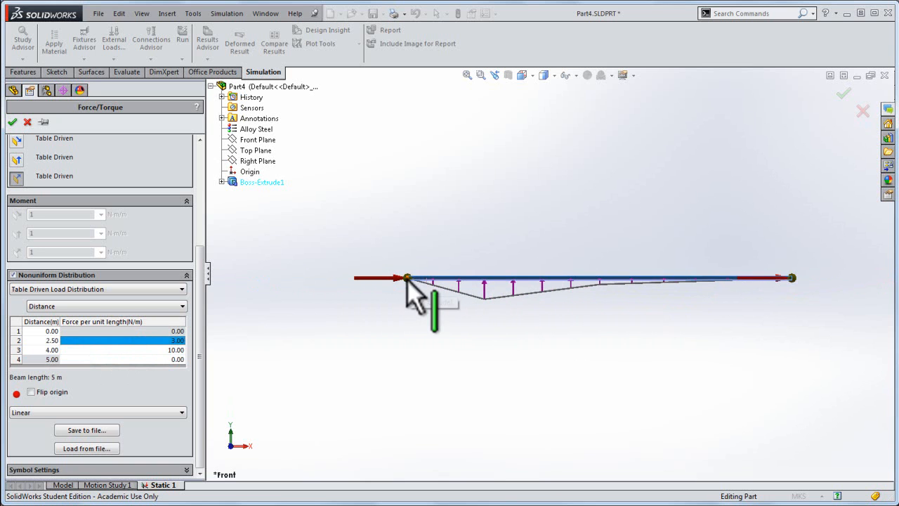
mouse_move(696, 288)
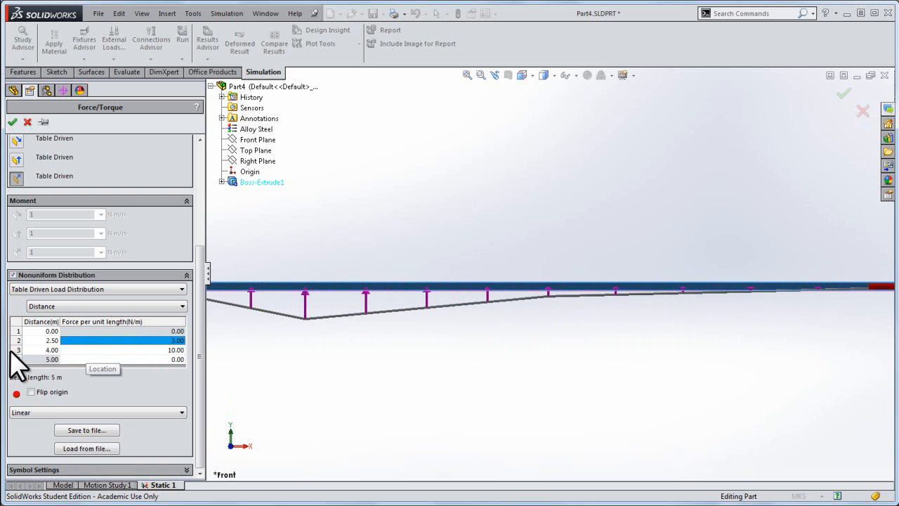
click(52, 350)
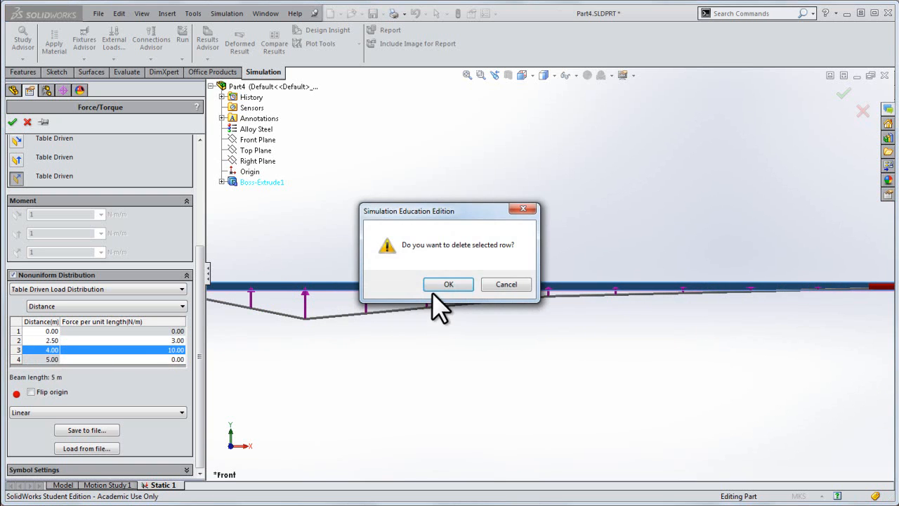
click(448, 284)
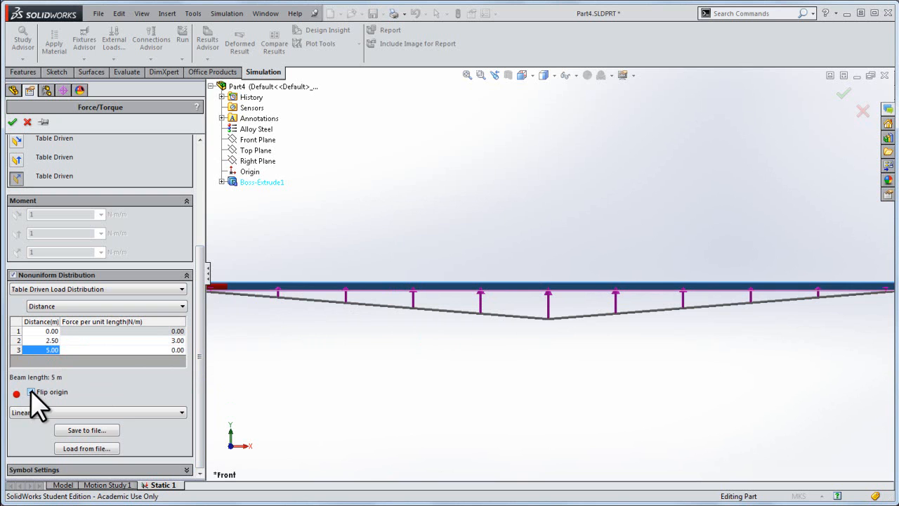
click(31, 391)
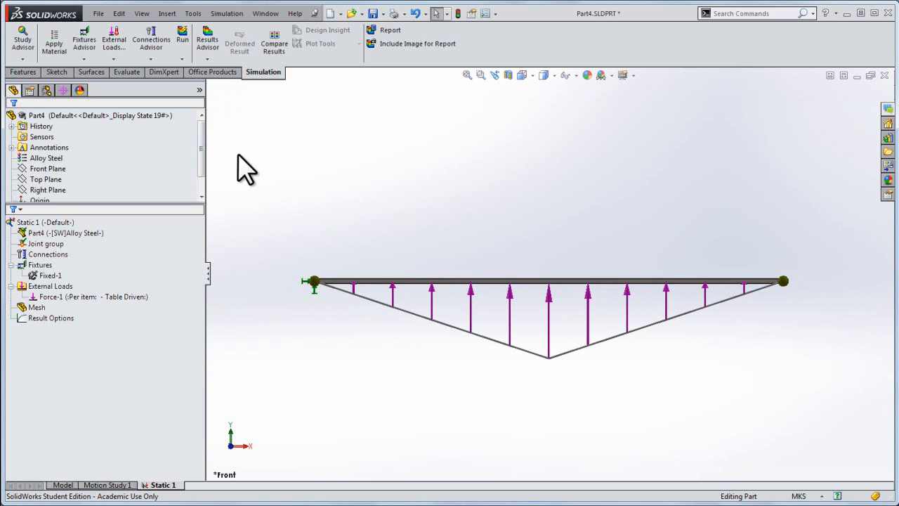
Step: Set mesh density to Fine and dismiss the 'Select entity' warning
right_click(36, 307)
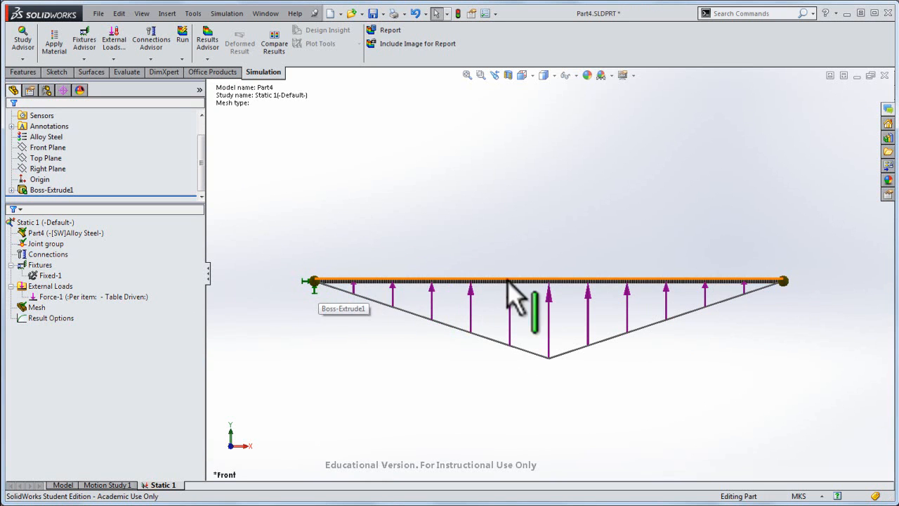
right_click(37, 307)
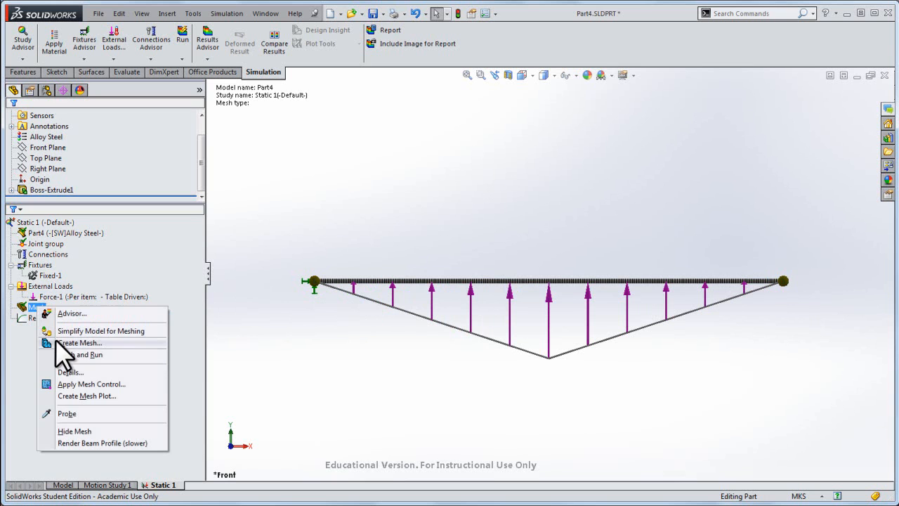
click(92, 384)
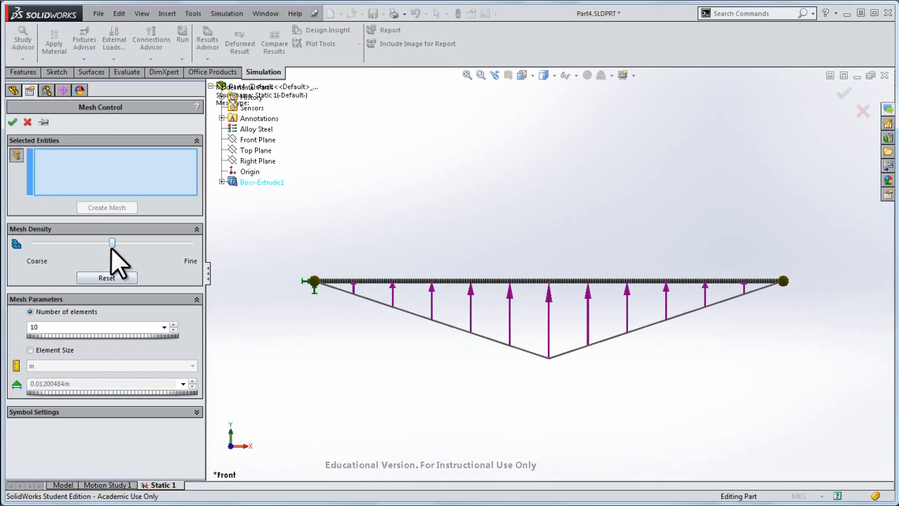
drag(113, 242, 190, 242)
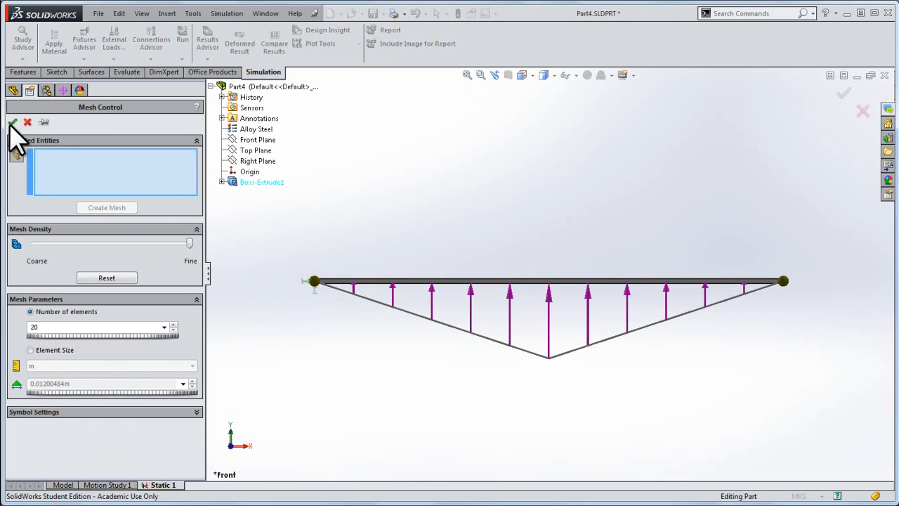
click(13, 122)
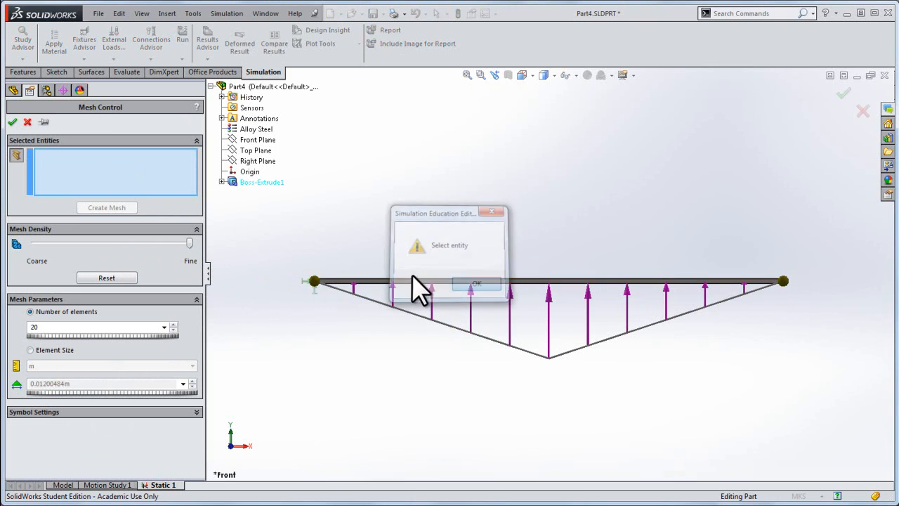
click(478, 283)
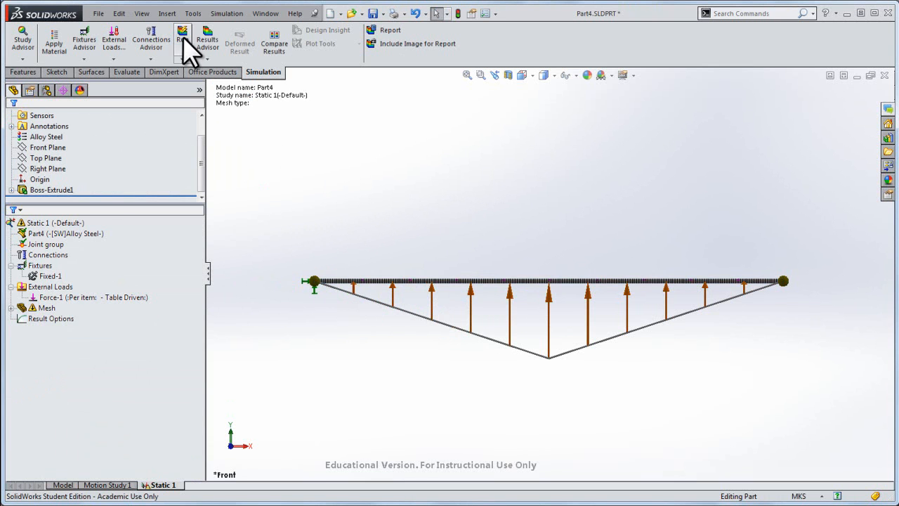
Step: Run the Static 1 study to compute stress and displacement
click(182, 38)
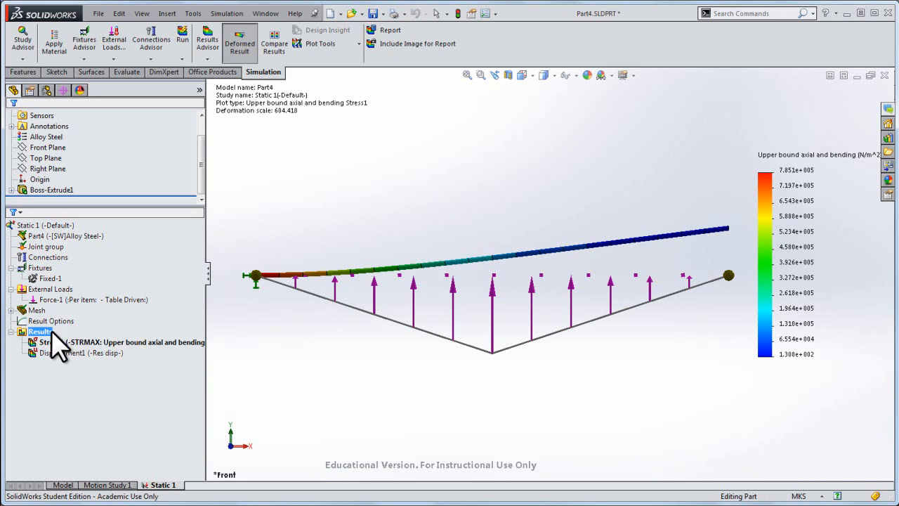
Step: Define a beam diagram plotting Shear Force in Dir1
right_click(39, 331)
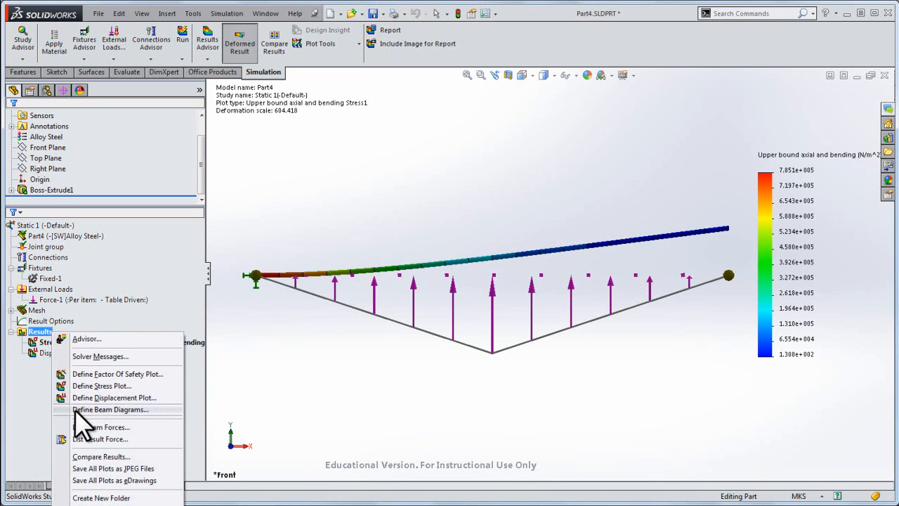
click(110, 409)
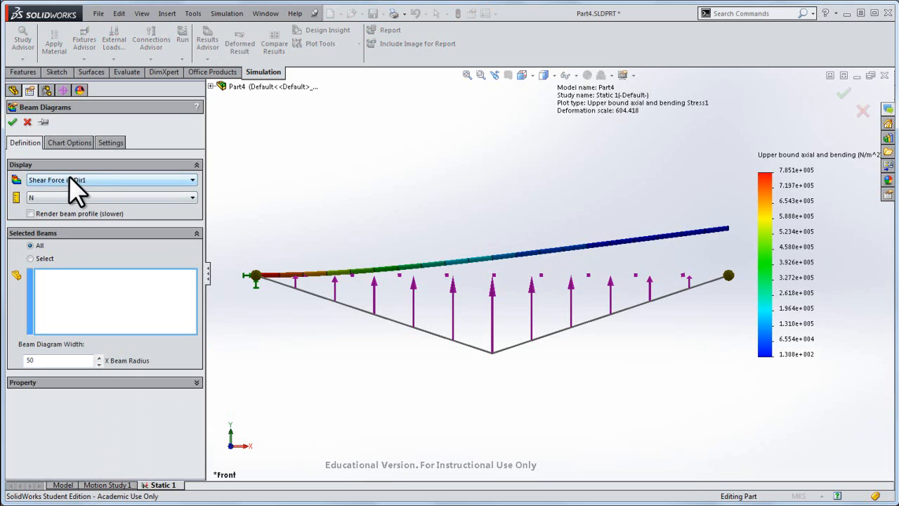
click(191, 180)
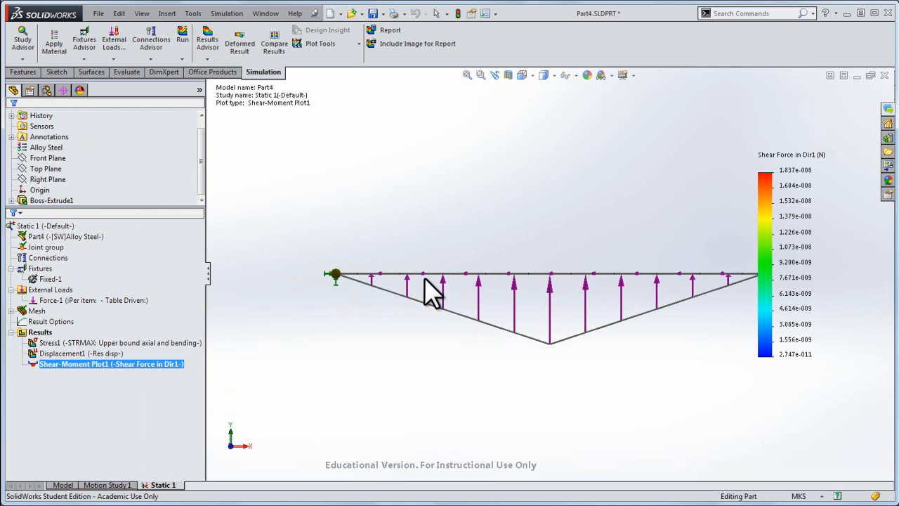
mouse_move(351, 320)
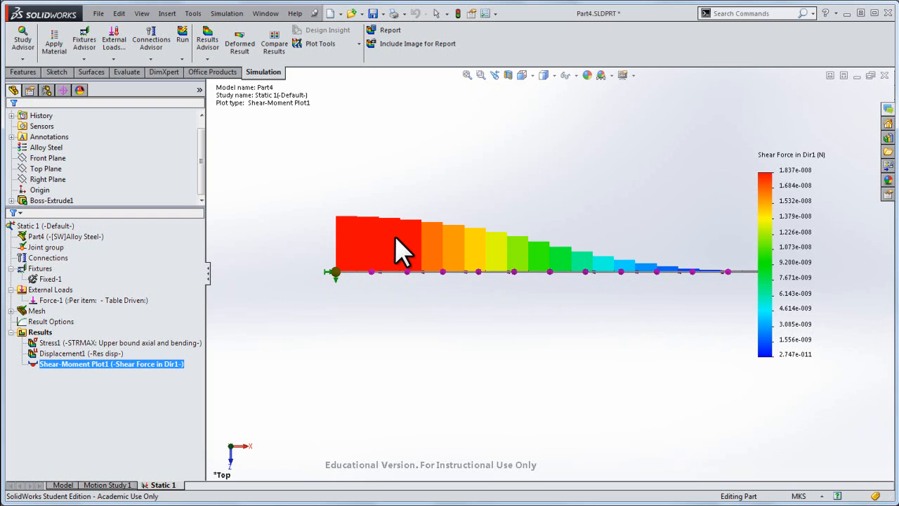
mouse_move(668, 239)
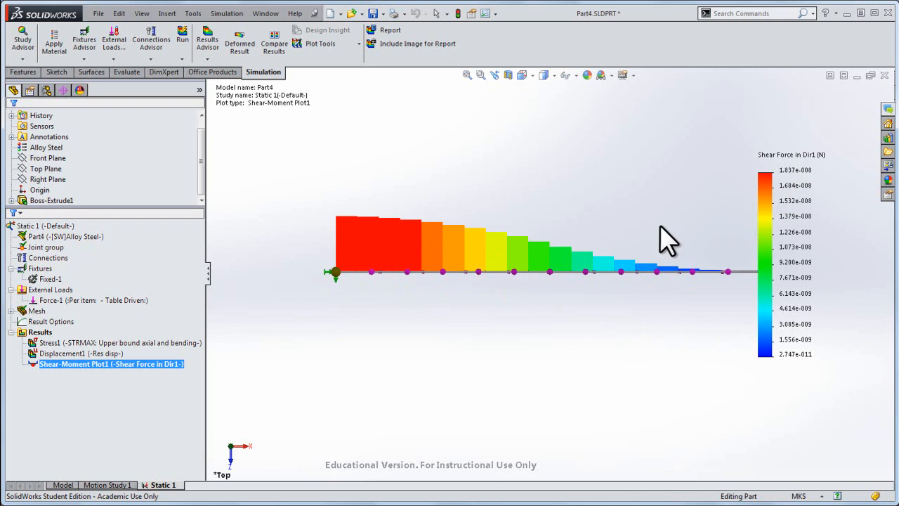
mouse_move(640, 263)
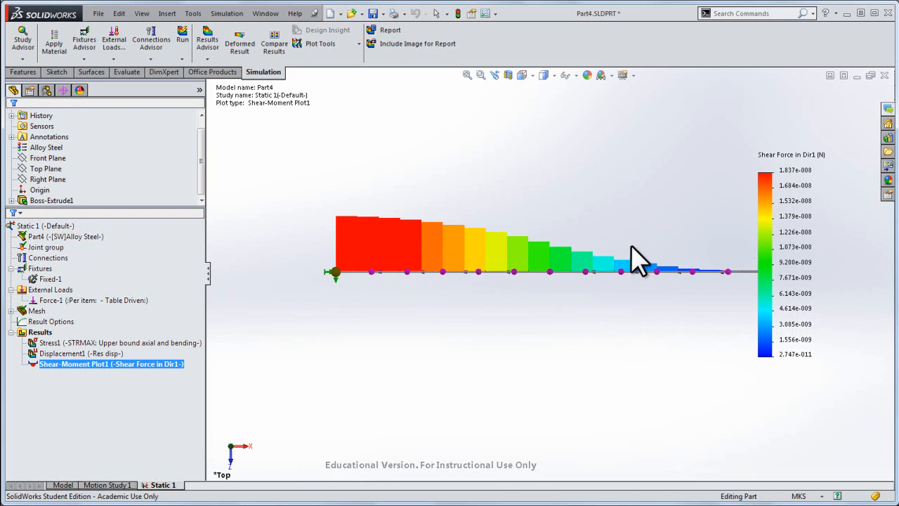
mouse_move(808, 295)
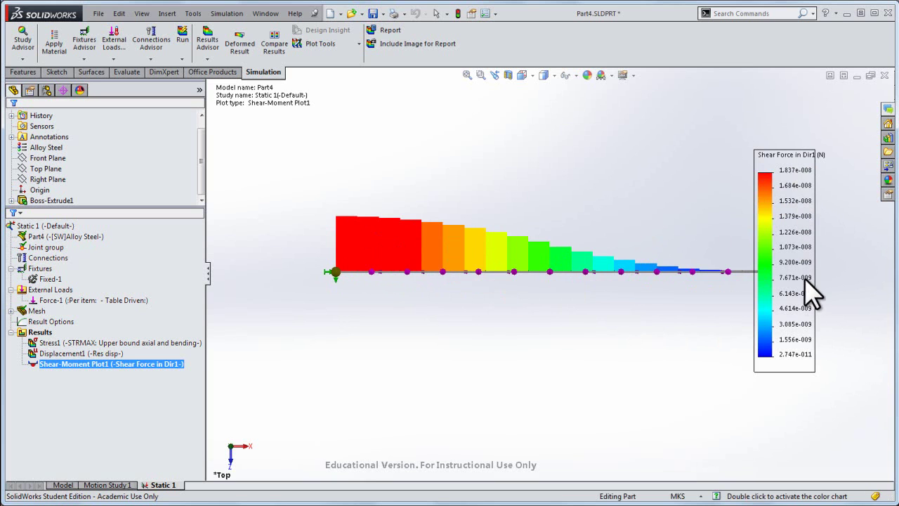
mouse_move(806, 211)
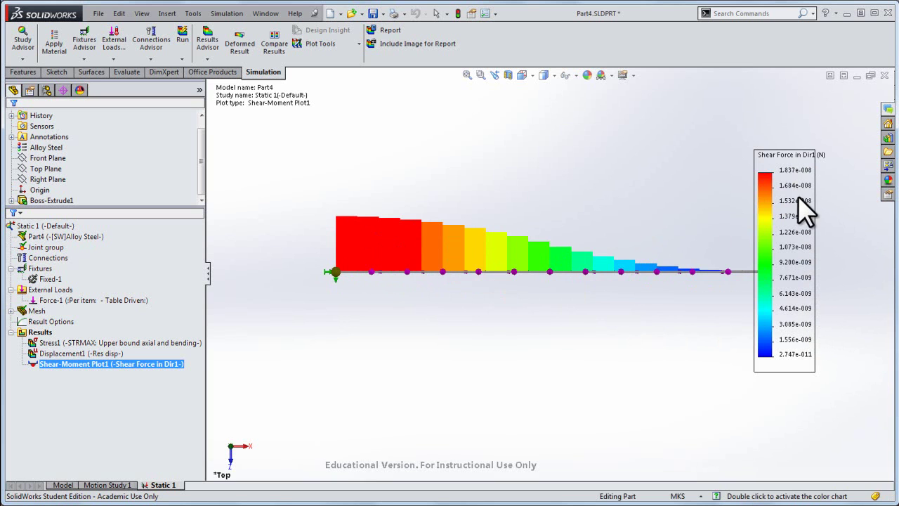
mouse_move(812, 347)
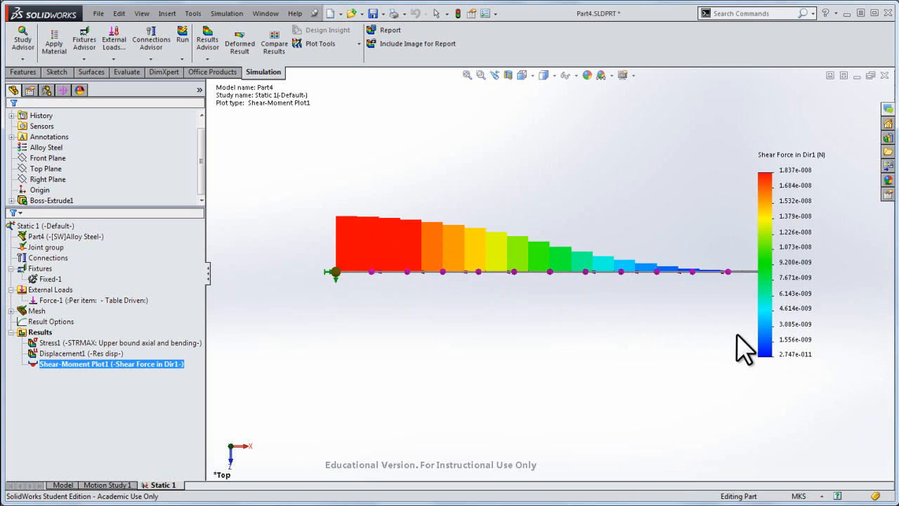
mouse_move(707, 350)
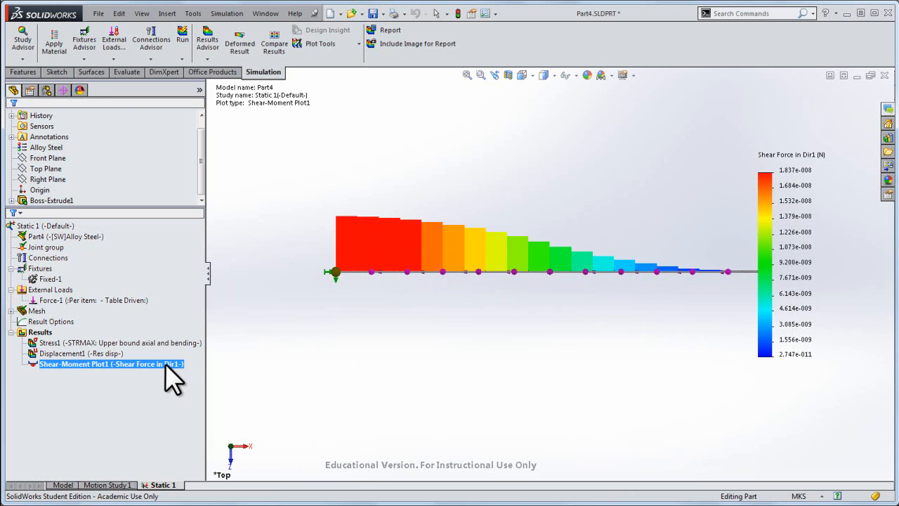
Step: Edit Shear-Moment Plot1 to Shear Force in Dir2 and return to SOLIDWORKS
right_click(109, 364)
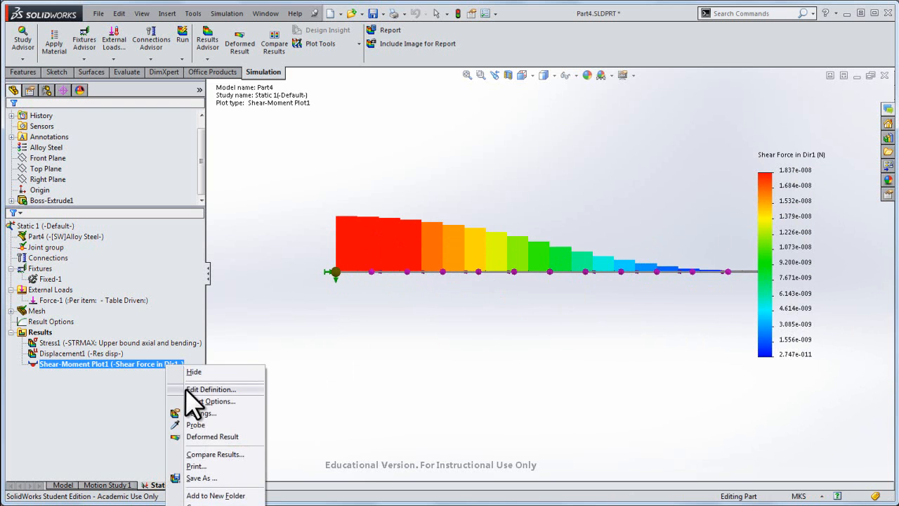
click(210, 389)
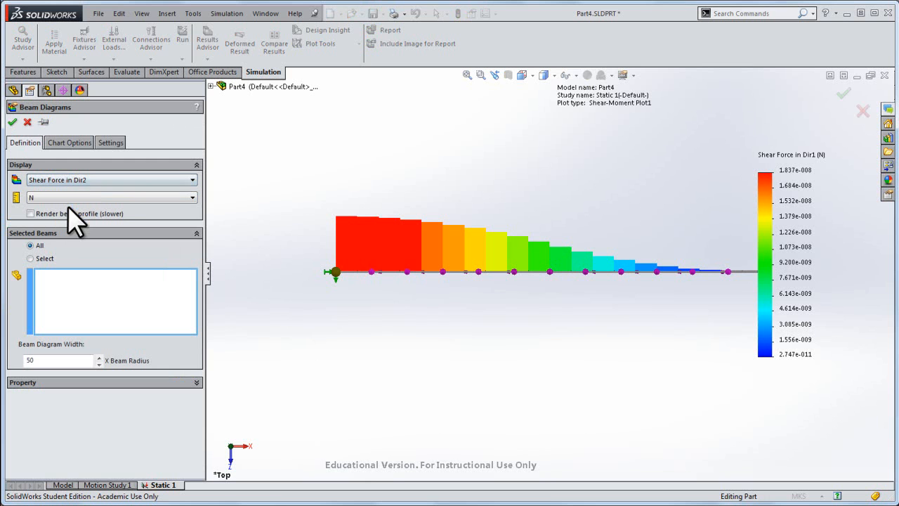
click(12, 122)
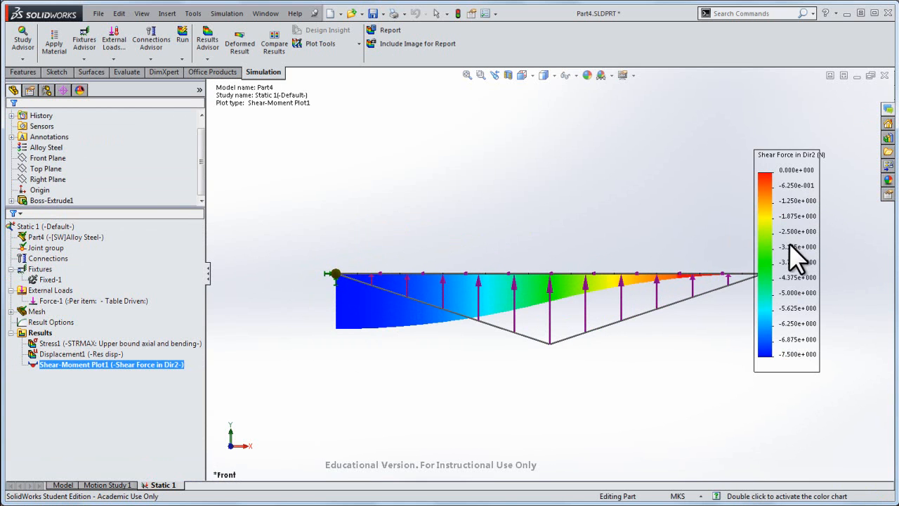
mouse_move(792, 327)
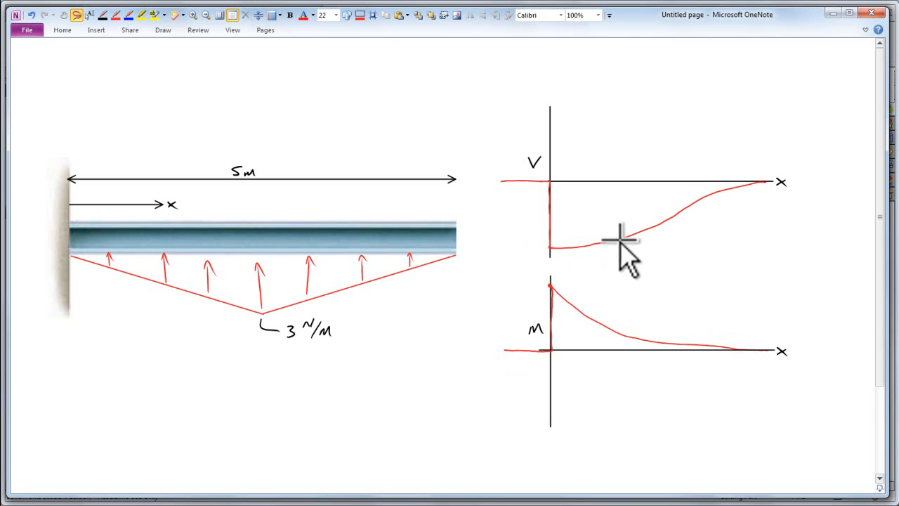
key(alt+tab)
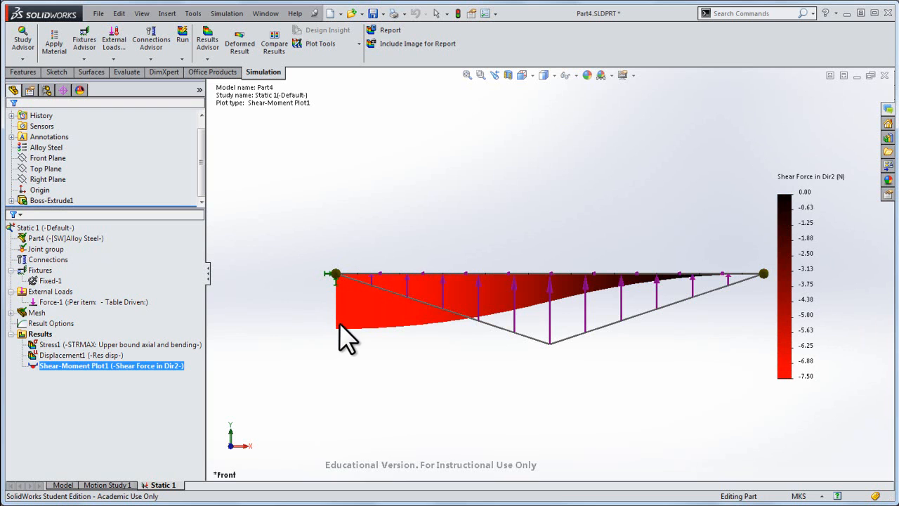
mouse_move(341, 334)
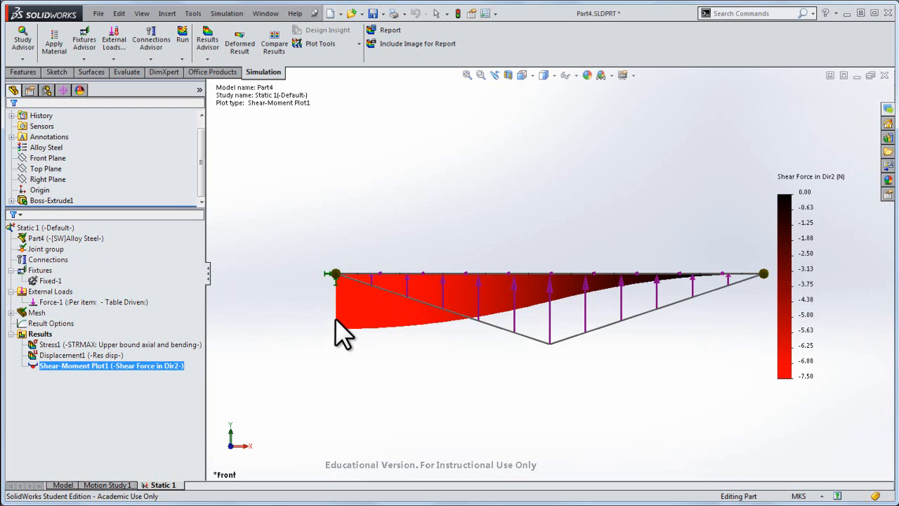
mouse_move(673, 234)
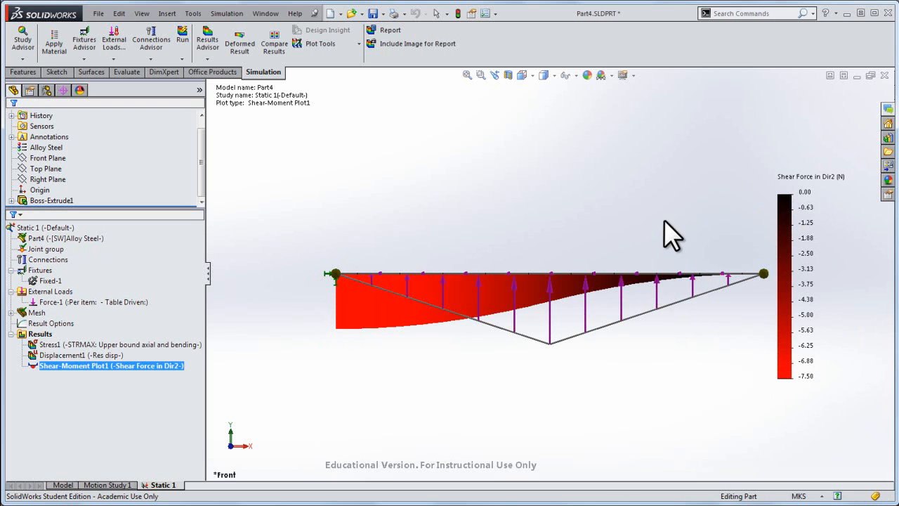
mouse_move(808, 393)
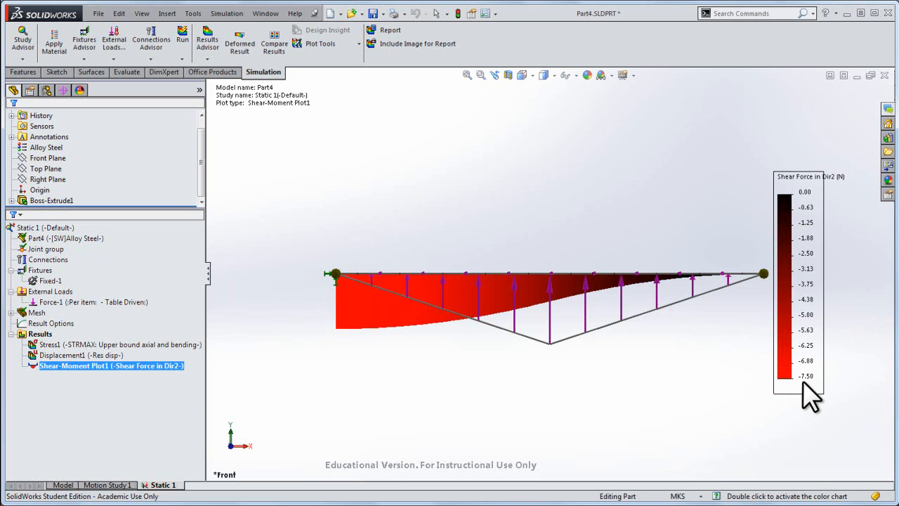
mouse_move(819, 295)
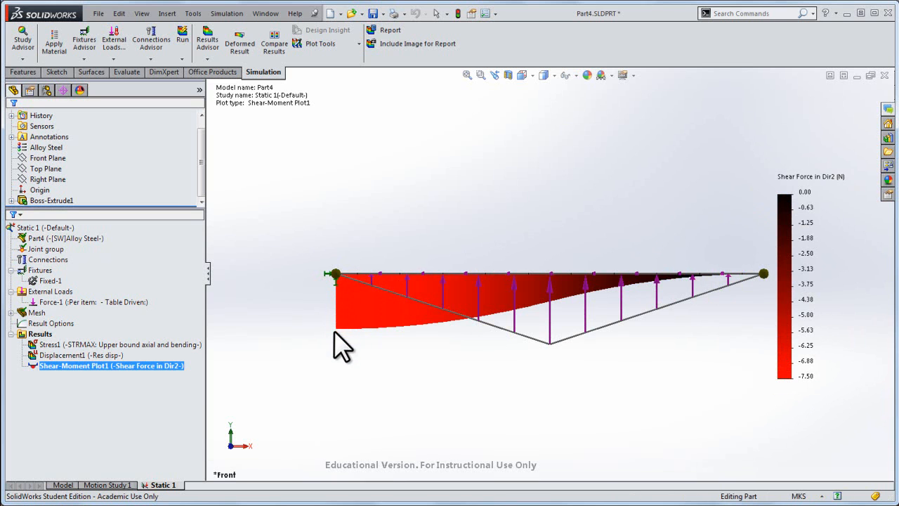
mouse_move(617, 344)
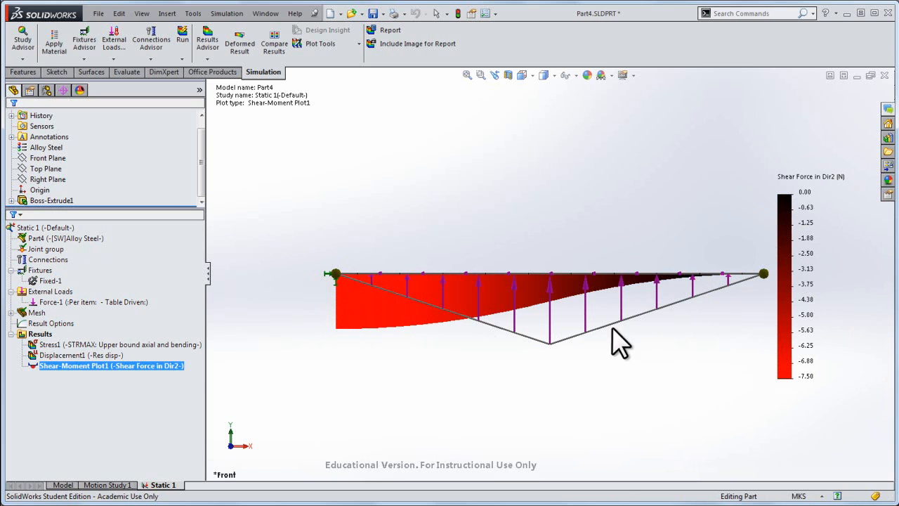
mouse_move(432, 376)
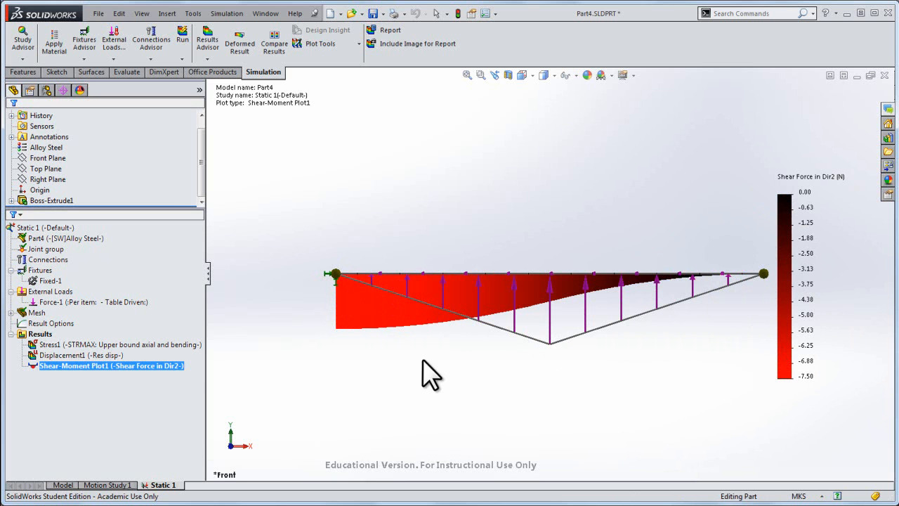
mouse_move(436, 383)
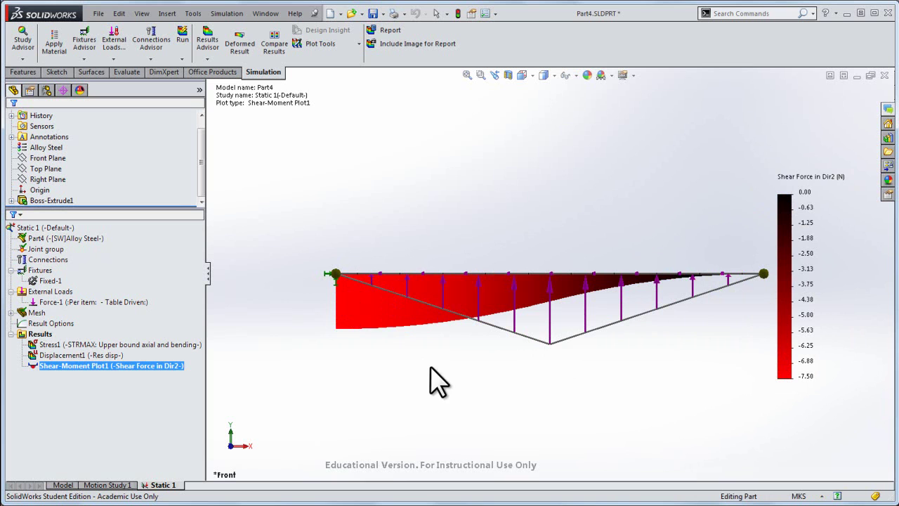
mouse_move(387, 341)
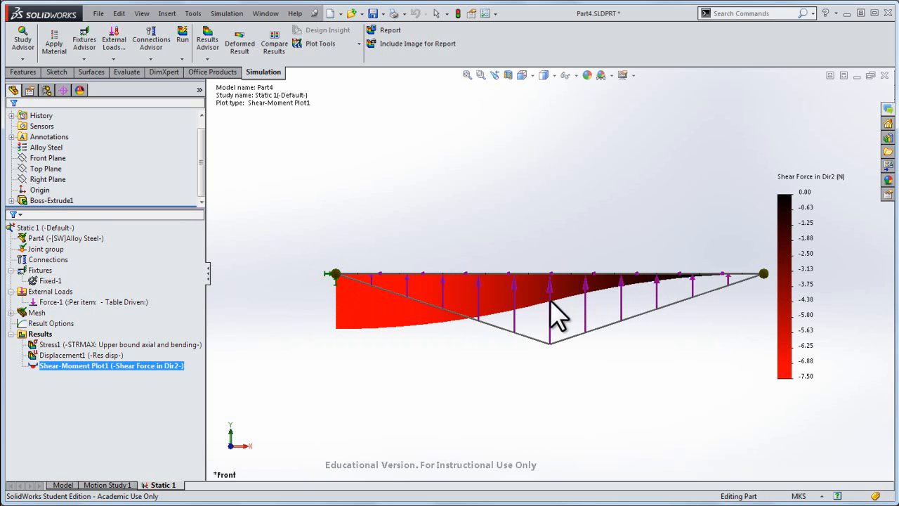
mouse_move(667, 355)
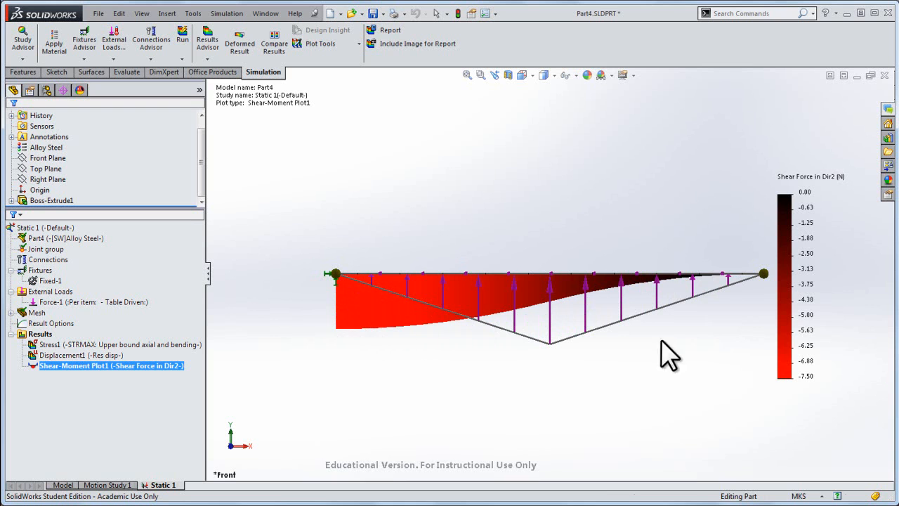
mouse_move(361, 361)
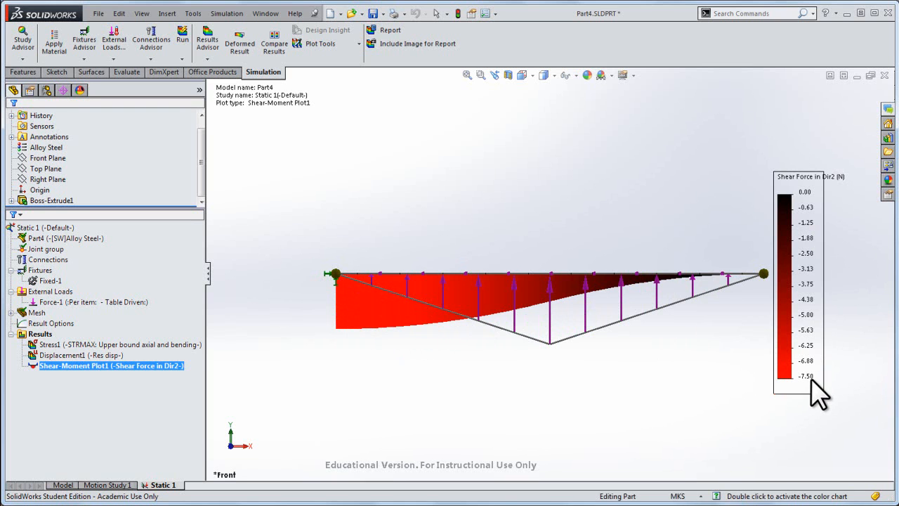
mouse_move(348, 204)
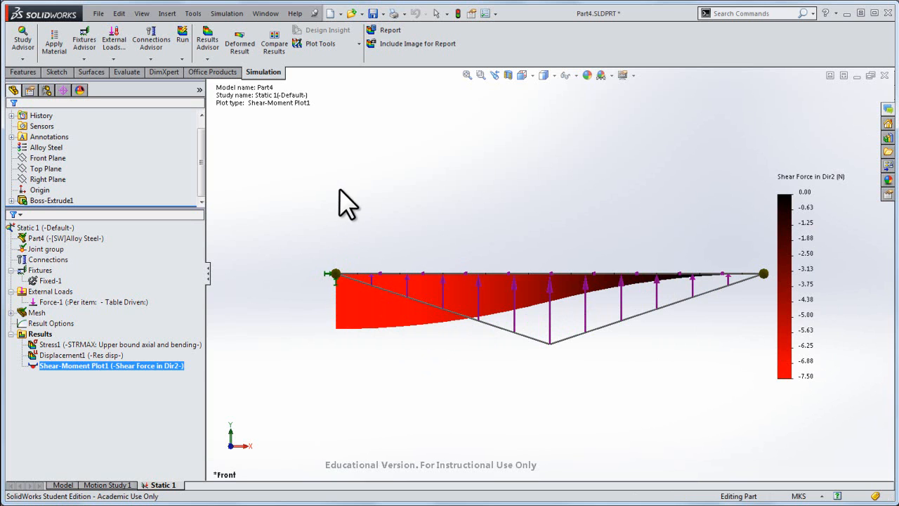
mouse_move(457, 239)
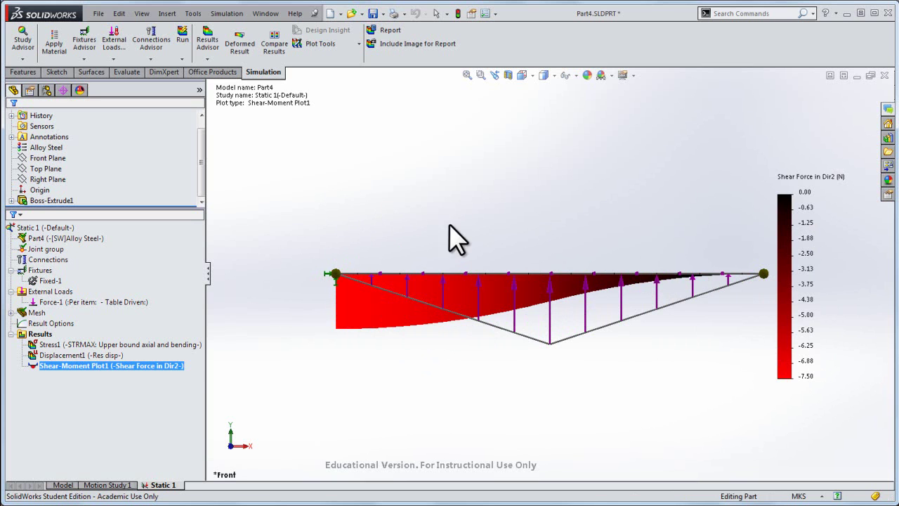
mouse_move(342, 197)
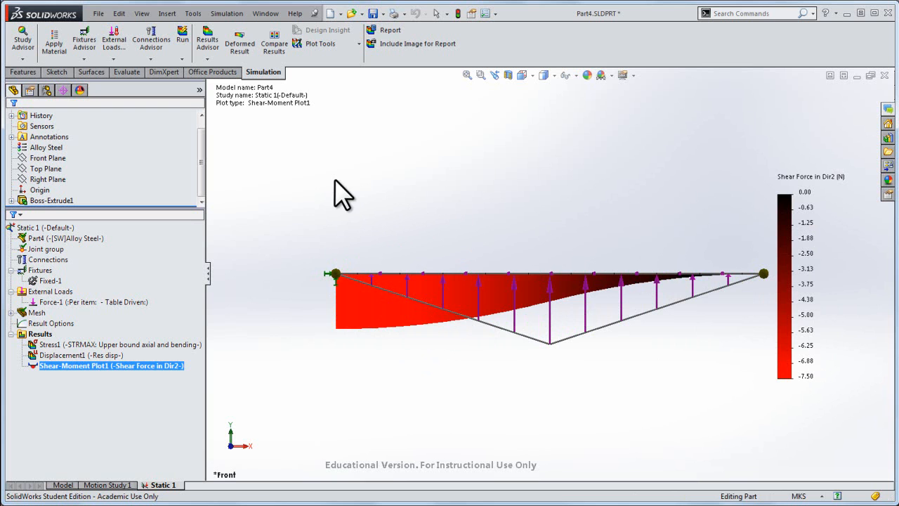
mouse_move(812, 239)
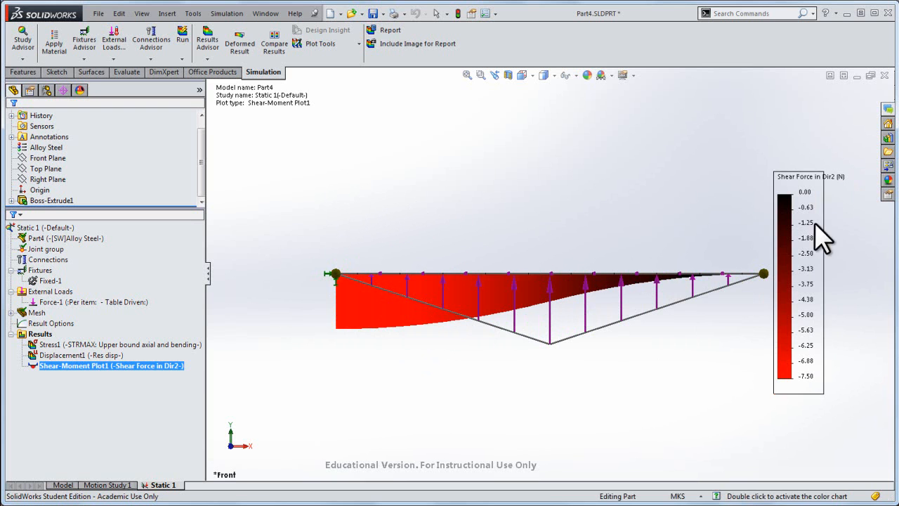
mouse_move(360, 232)
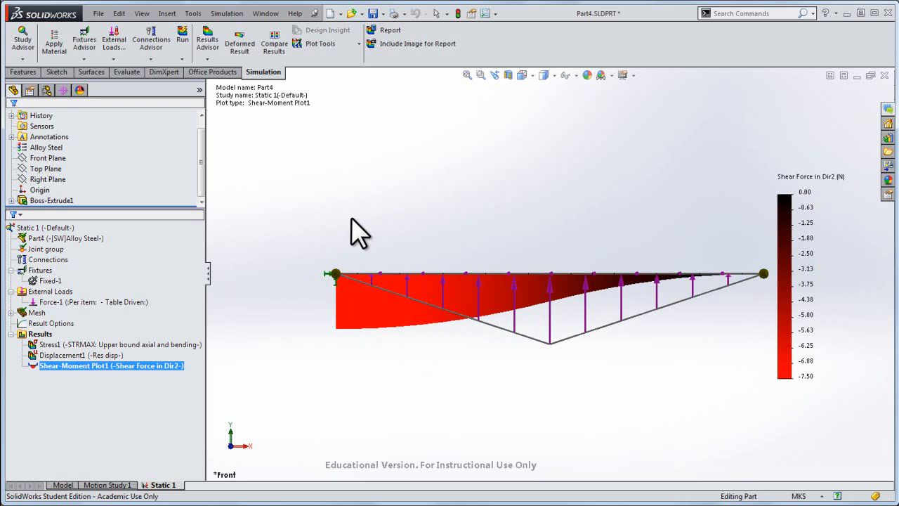
mouse_move(123, 386)
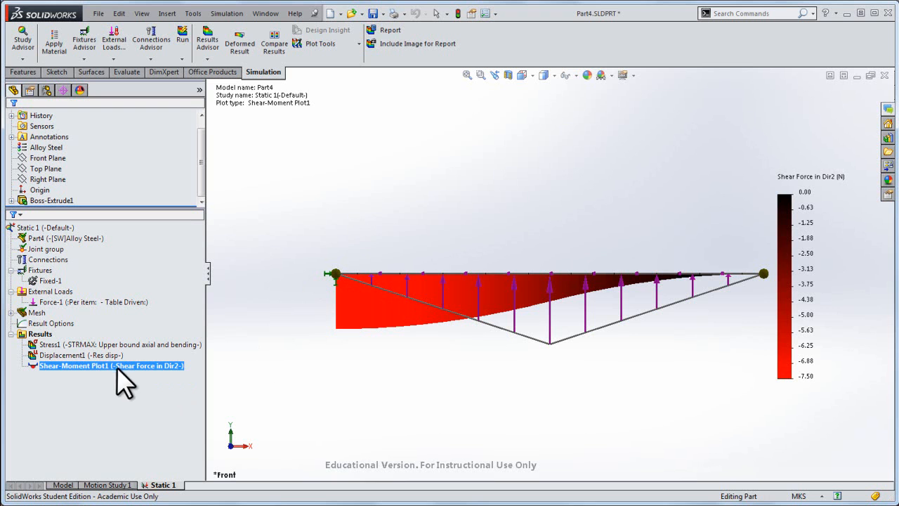
mouse_move(340, 316)
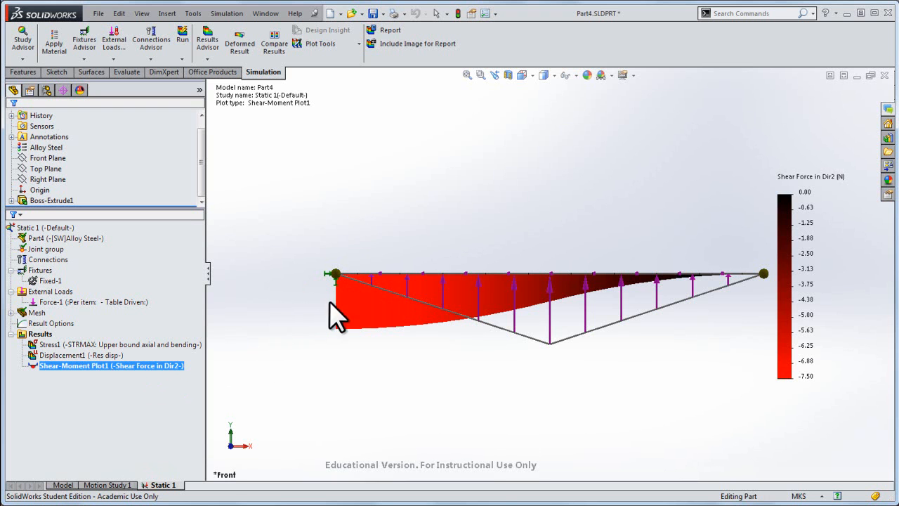
Step: Open the context menu for Shear-Moment Plot1 in the Results tree
right_click(109, 365)
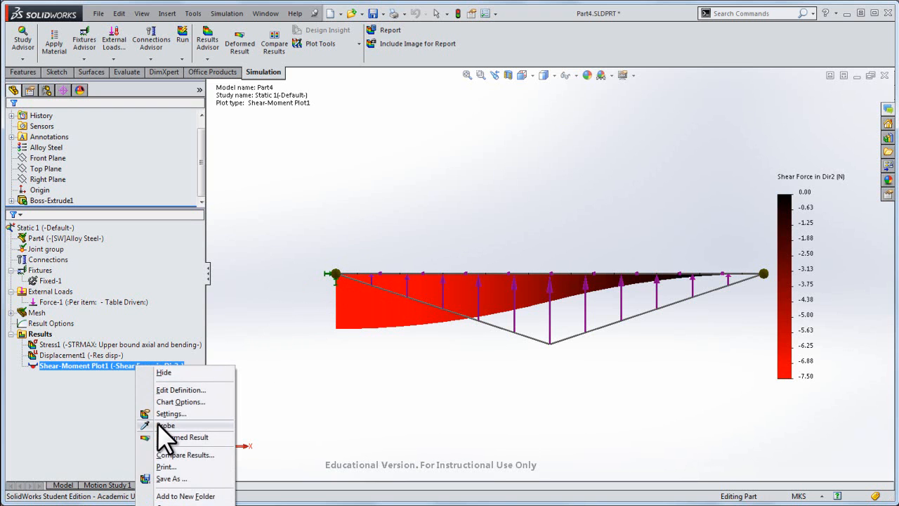
Step: Probe the Dir2 shear diagram and update to list node values, minimum -7.50 N
click(165, 425)
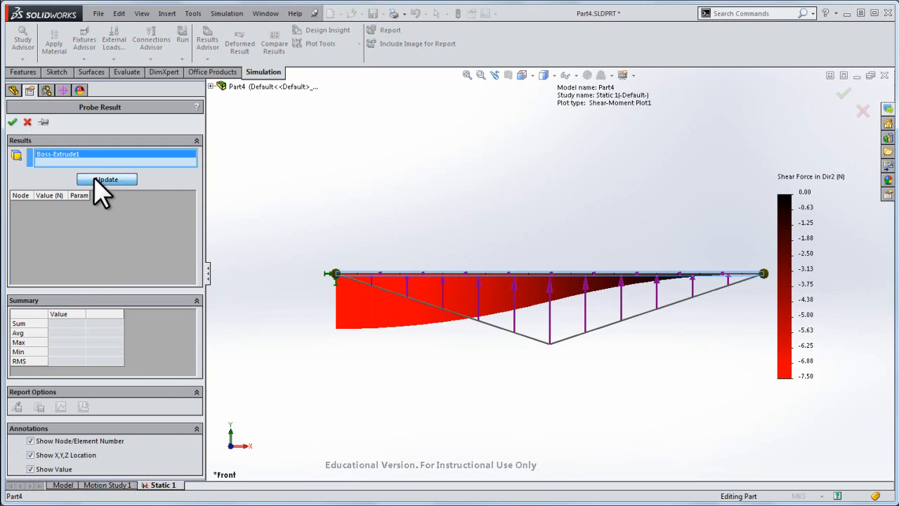
click(106, 179)
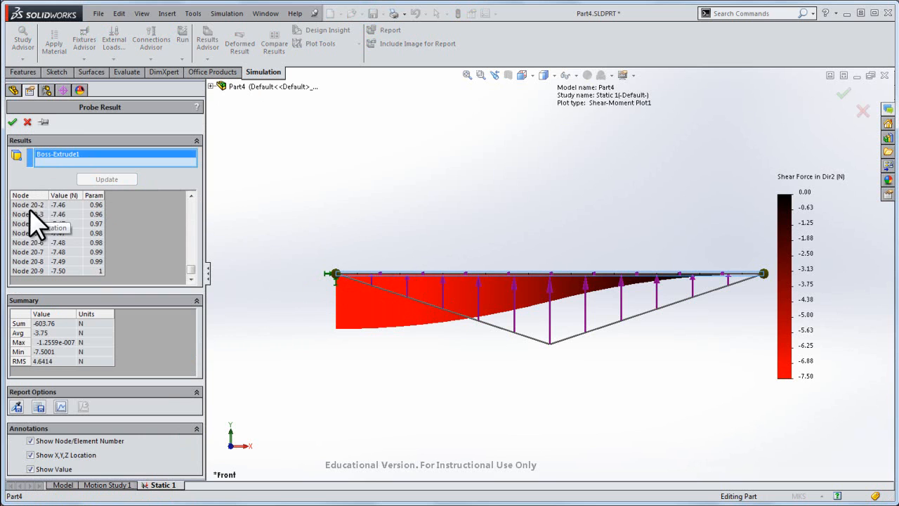
mouse_move(77, 253)
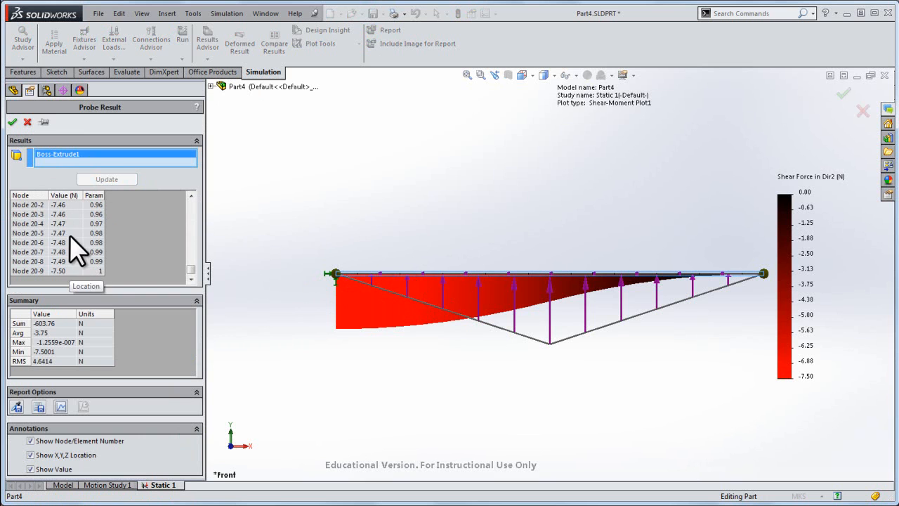
mouse_move(83, 369)
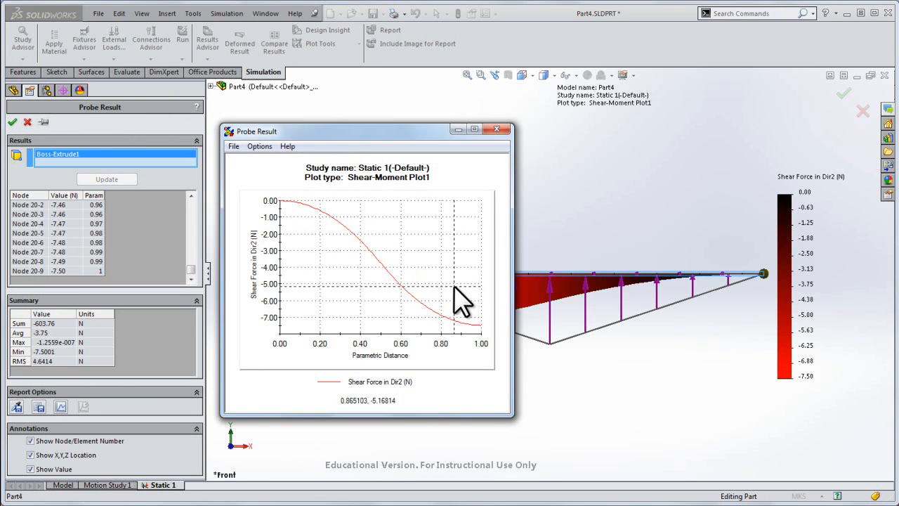
mouse_move(299, 214)
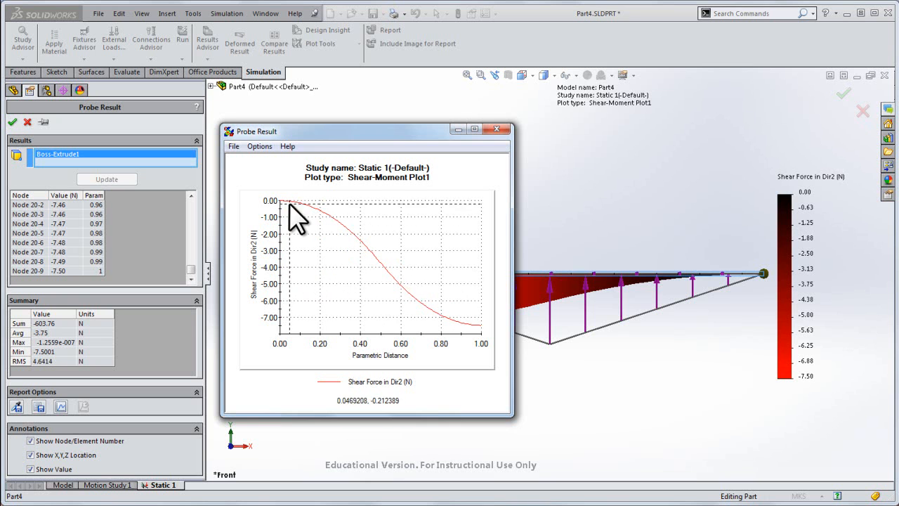
mouse_move(365, 368)
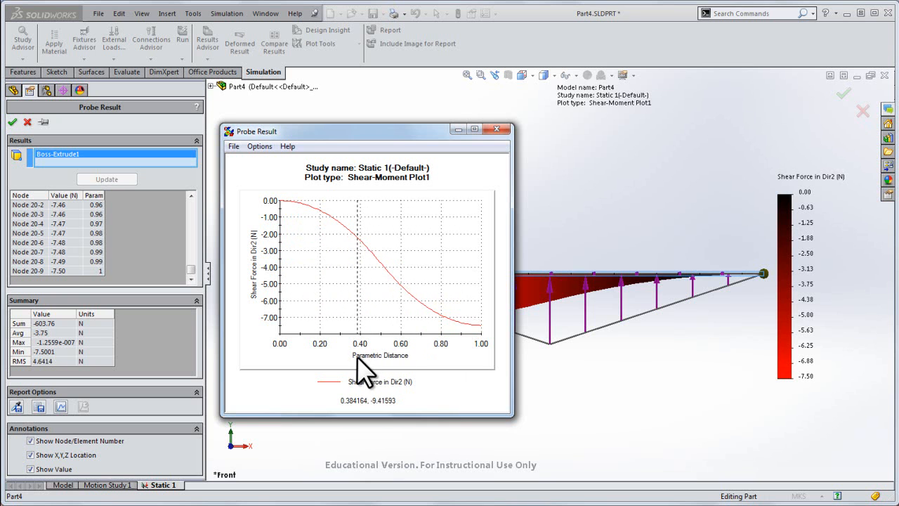
mouse_move(484, 369)
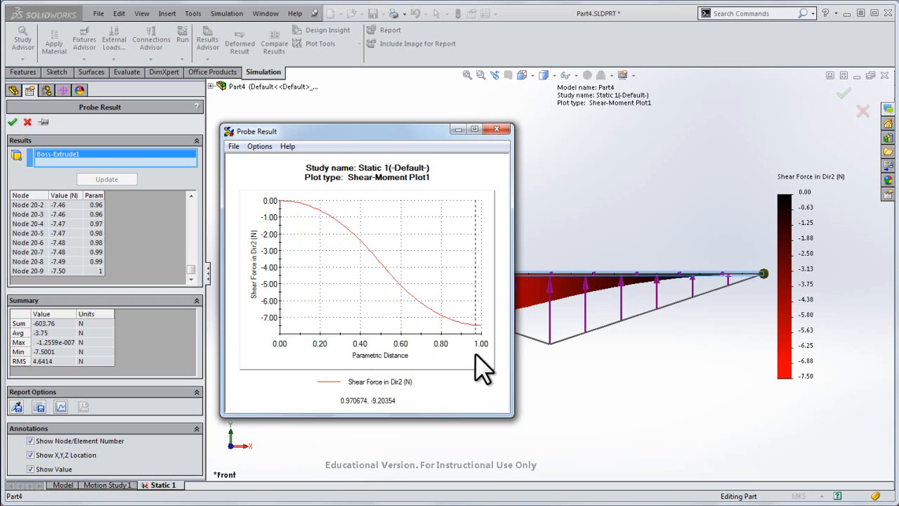
mouse_move(388, 355)
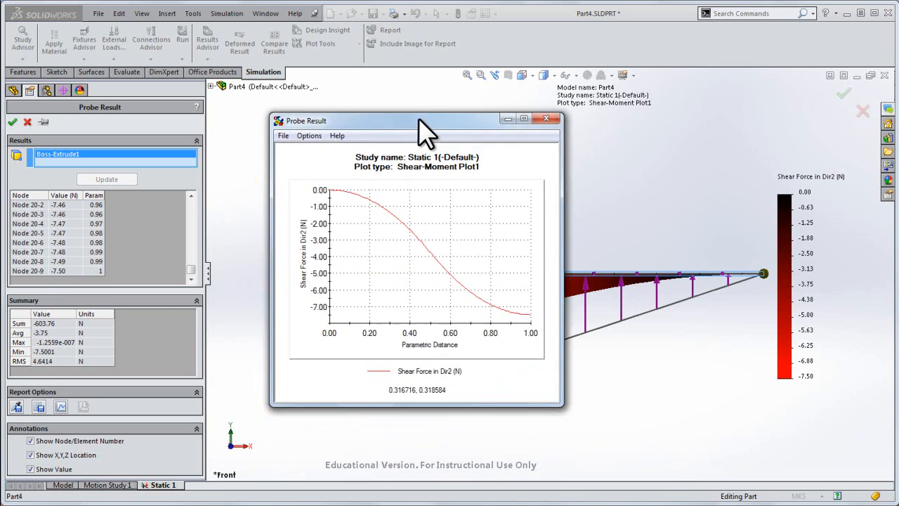
drag(425, 120, 387, 135)
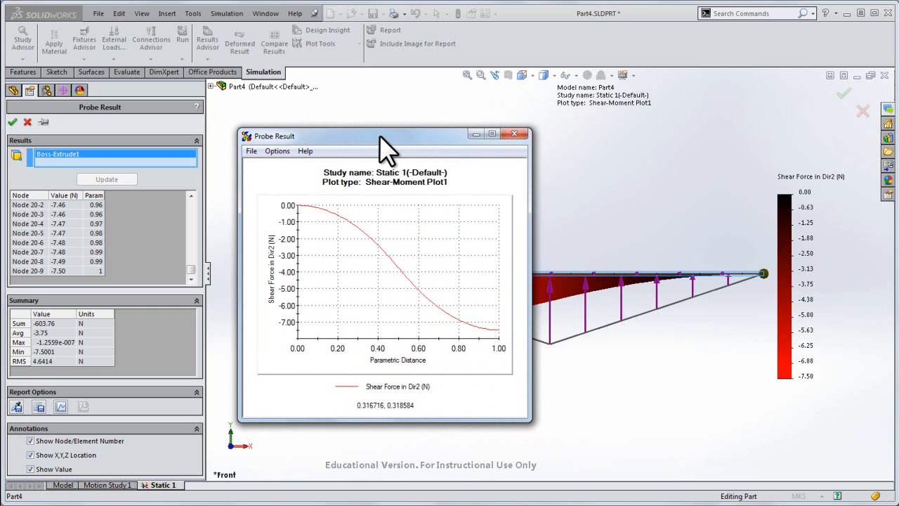
mouse_move(302, 365)
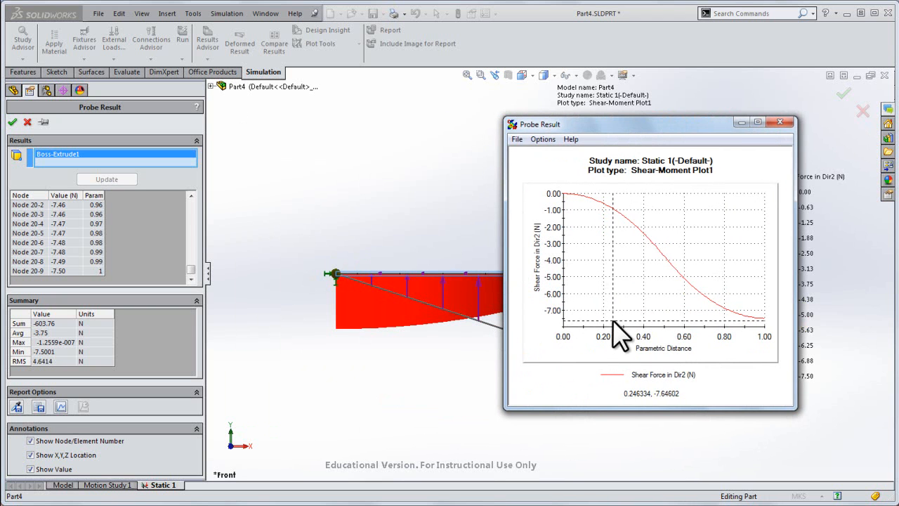
mouse_move(617, 320)
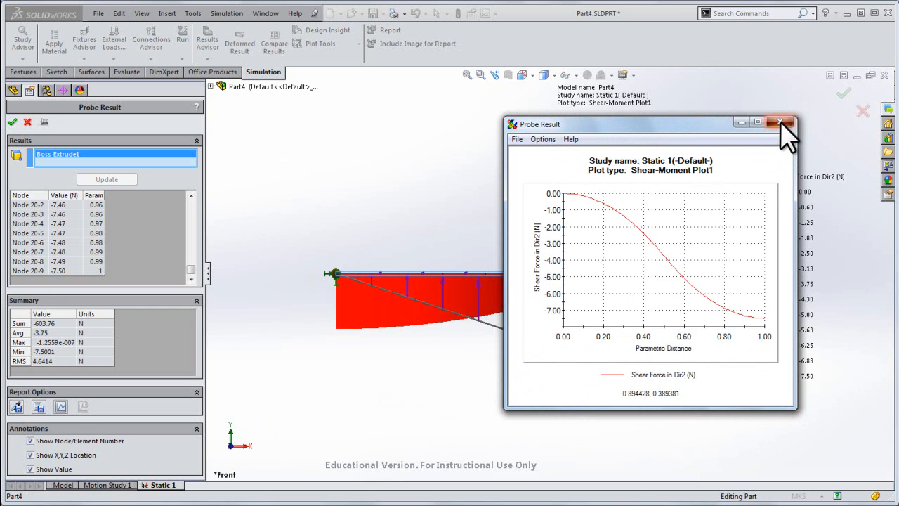
click(781, 121)
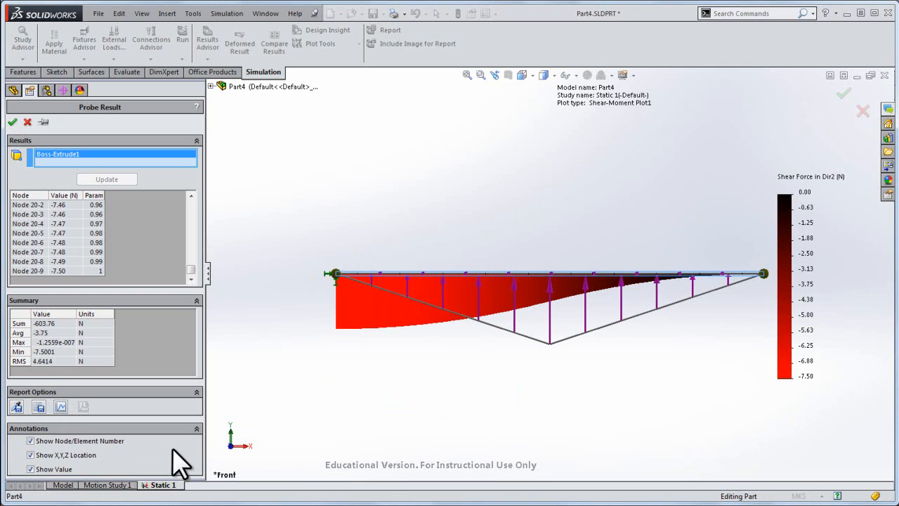
mouse_move(273, 267)
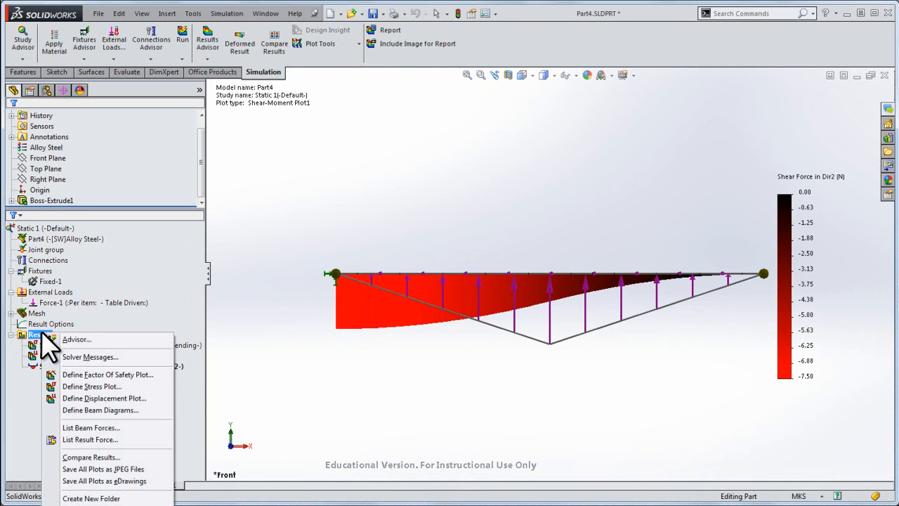
mouse_move(71, 398)
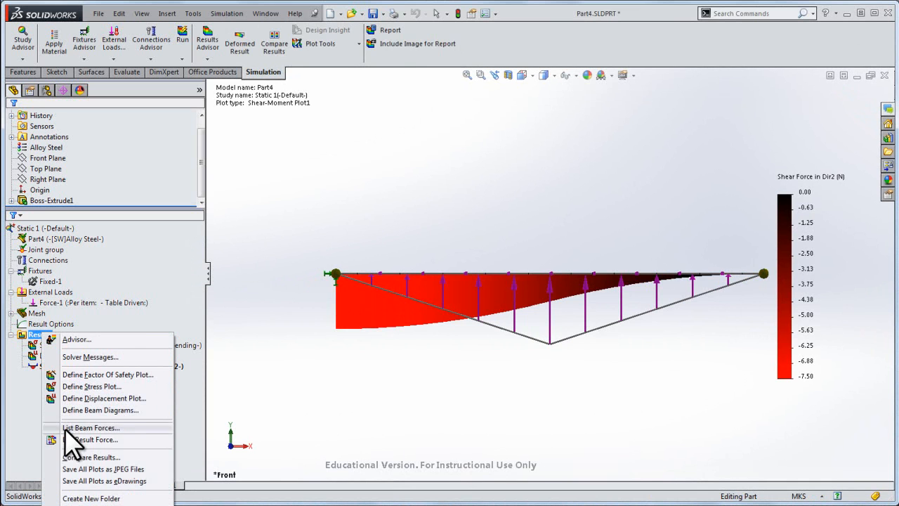
Step: Start a new beam diagram definition for Moment in Dir1
click(100, 410)
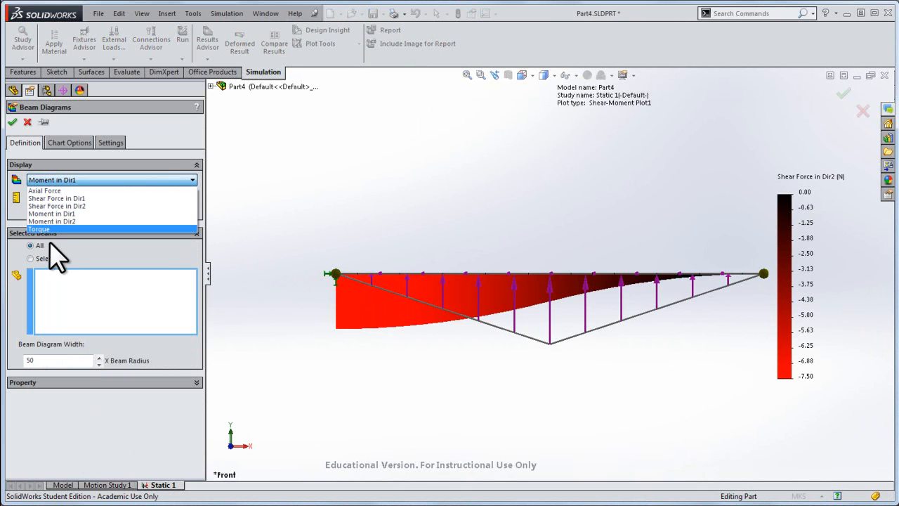
mouse_move(56, 220)
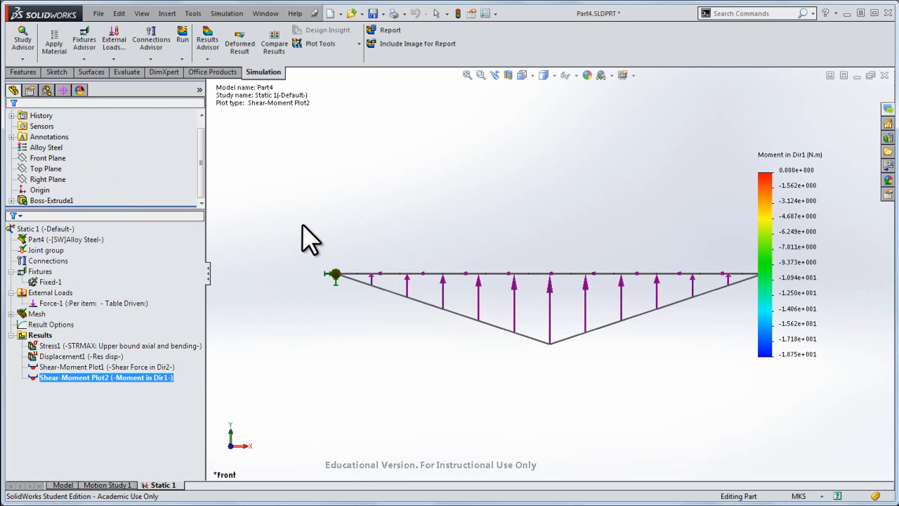
mouse_move(293, 460)
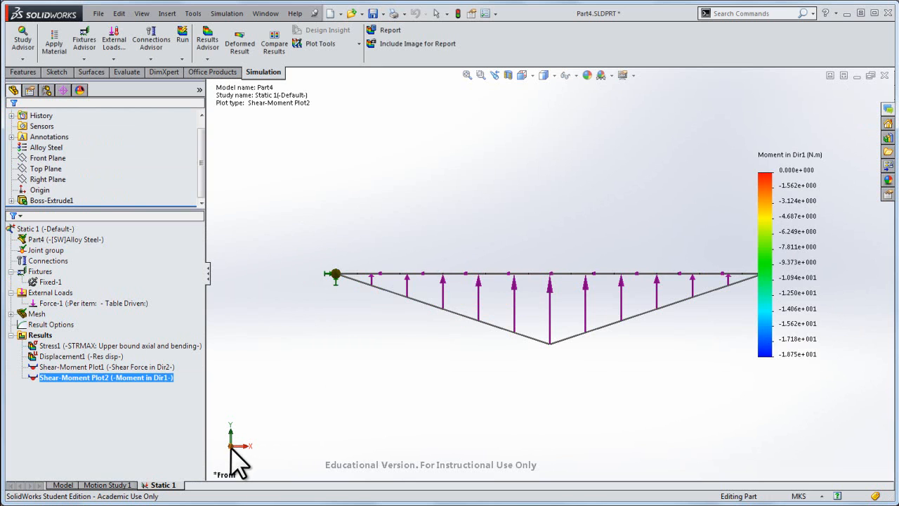
mouse_move(369, 334)
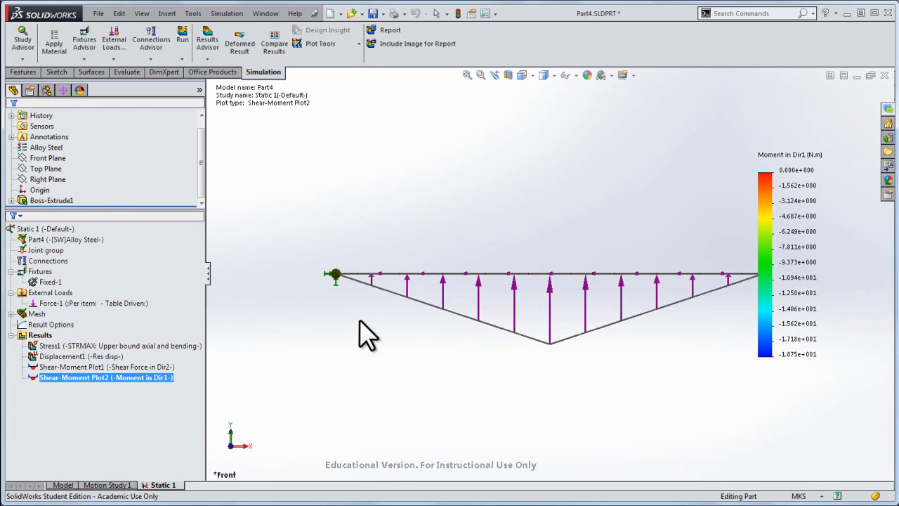
mouse_move(408, 341)
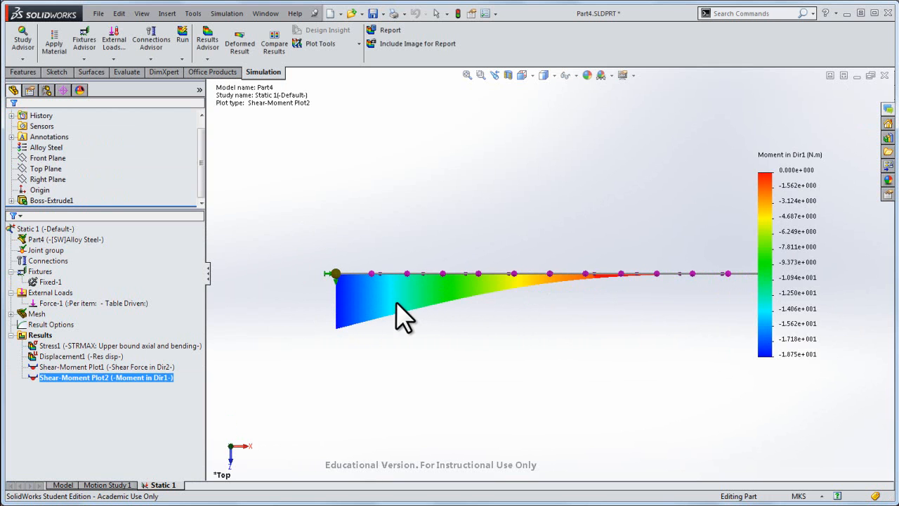
mouse_move(703, 287)
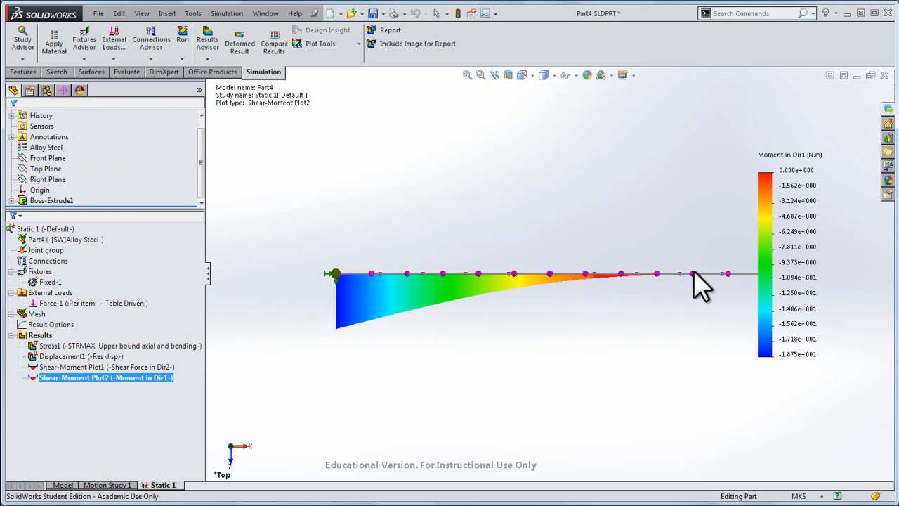
mouse_move(358, 372)
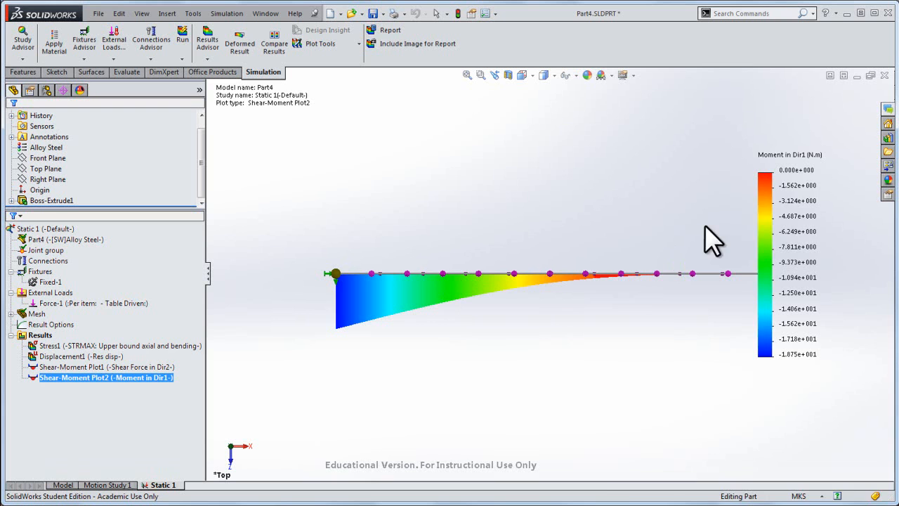
mouse_move(793, 369)
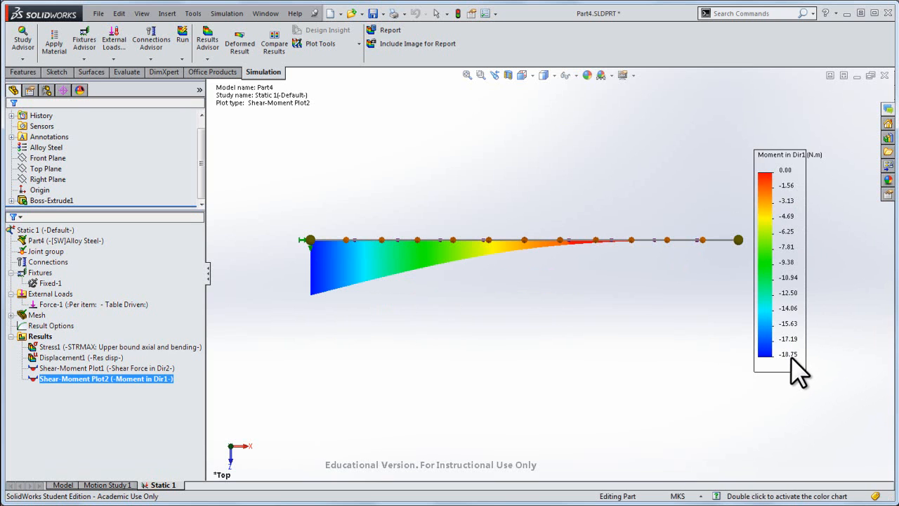
mouse_move(794, 375)
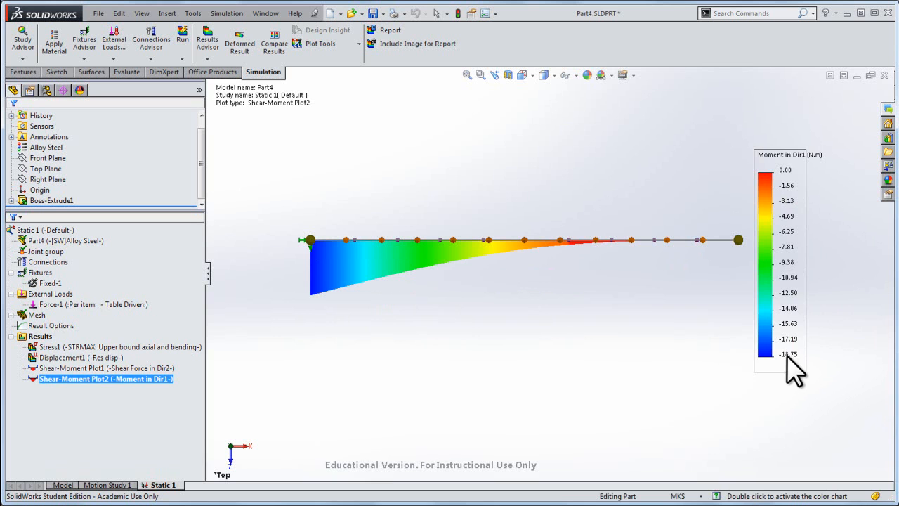
mouse_move(358, 298)
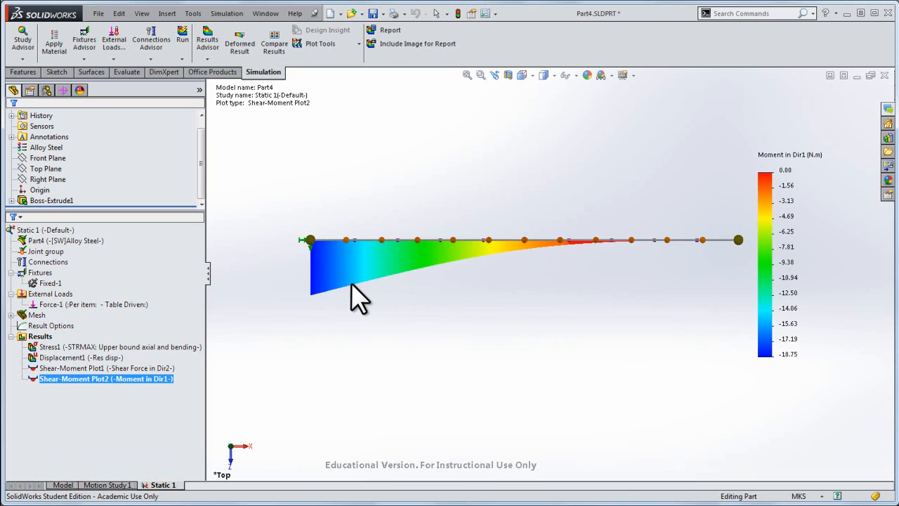
mouse_move(320, 311)
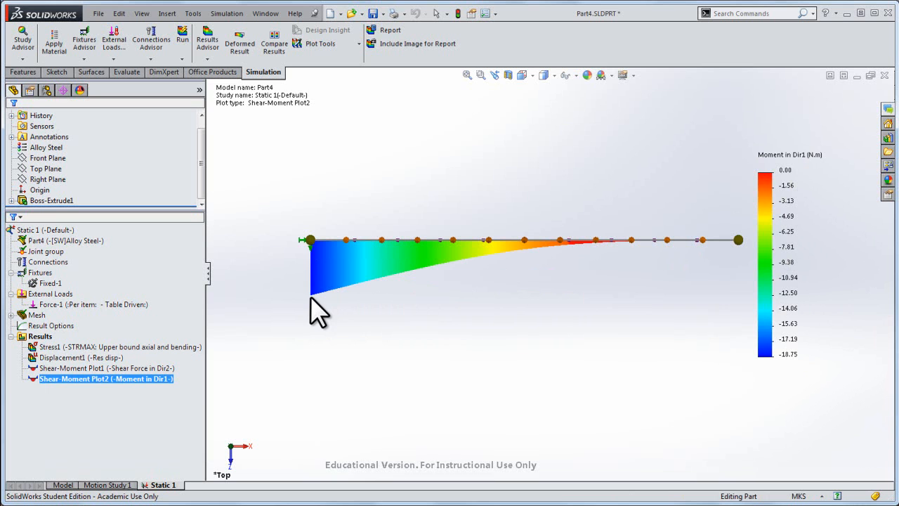
mouse_move(485, 288)
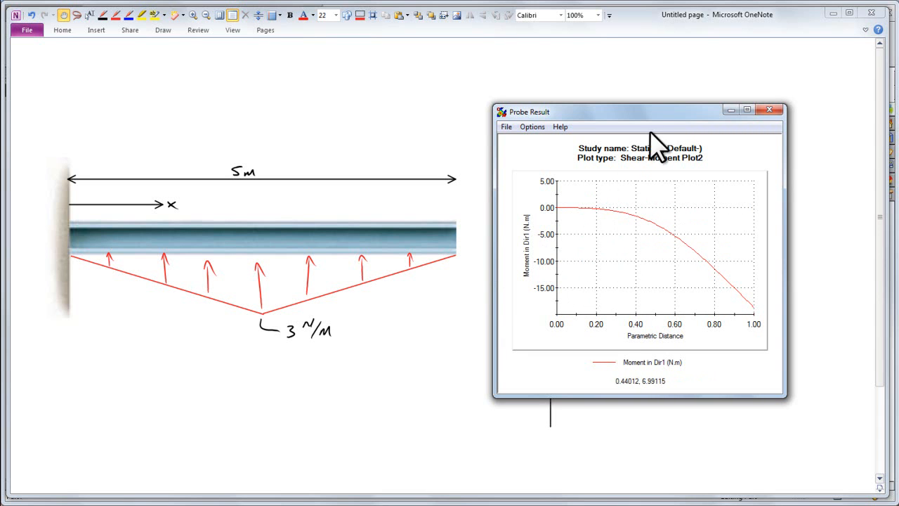
Step: Move the Moment in Dir1 probe plot beside the sketched V and M diagrams
drag(639, 111, 334, 89)
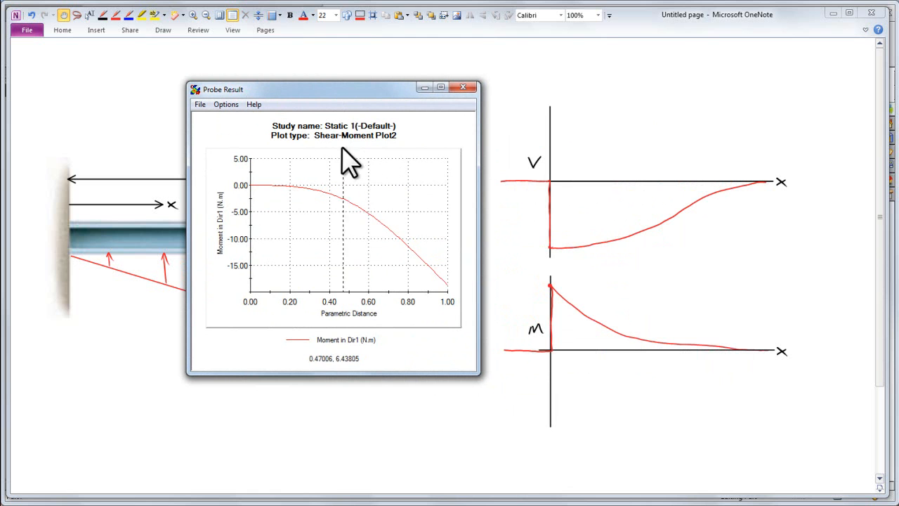
mouse_move(372, 134)
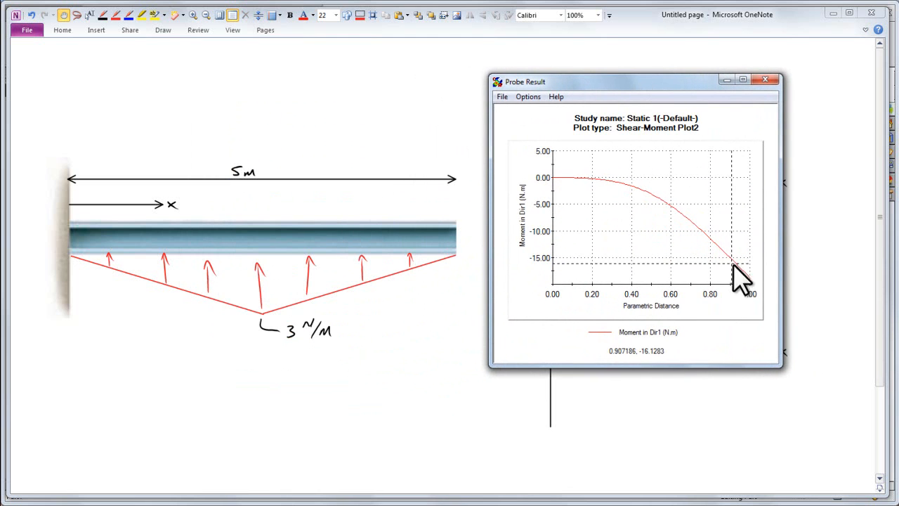
mouse_move(755, 288)
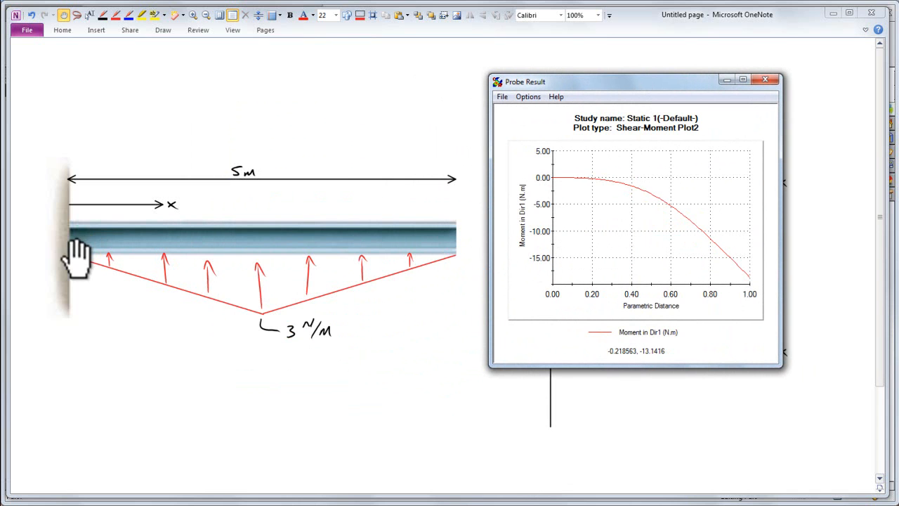
mouse_move(364, 249)
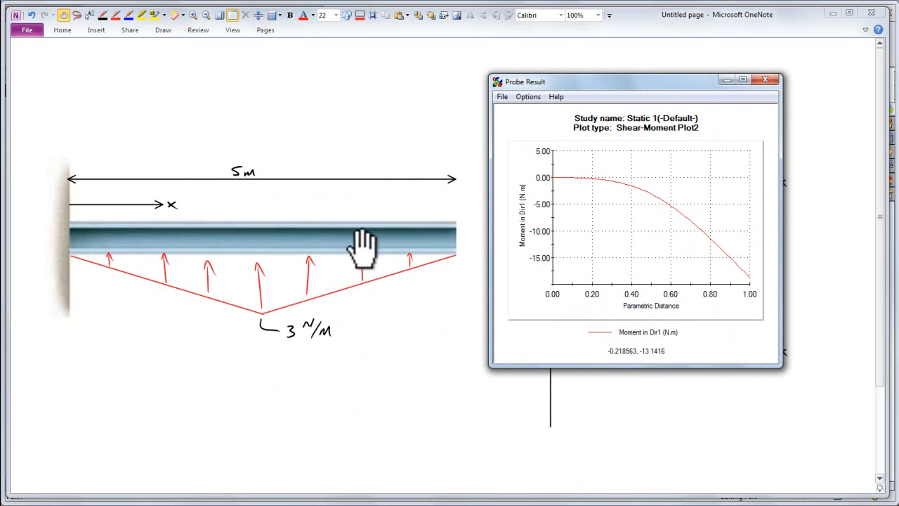
mouse_move(74, 250)
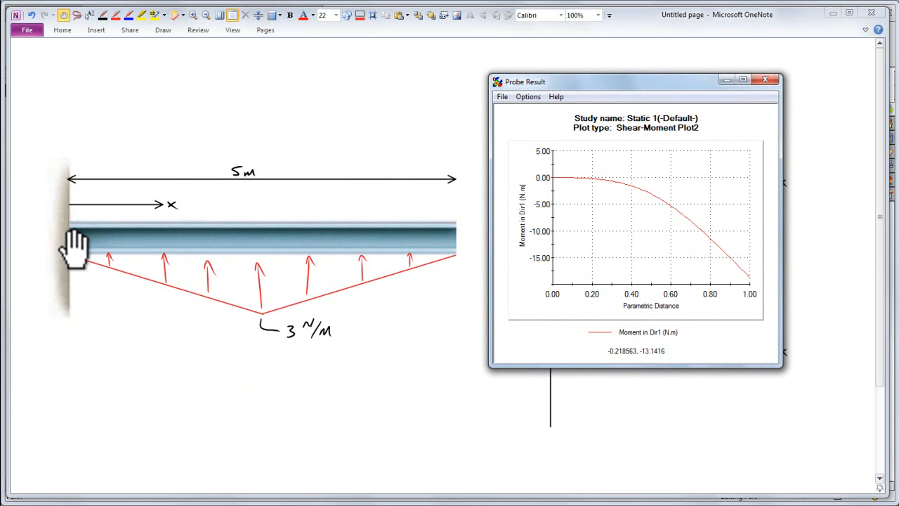
mouse_move(562, 232)
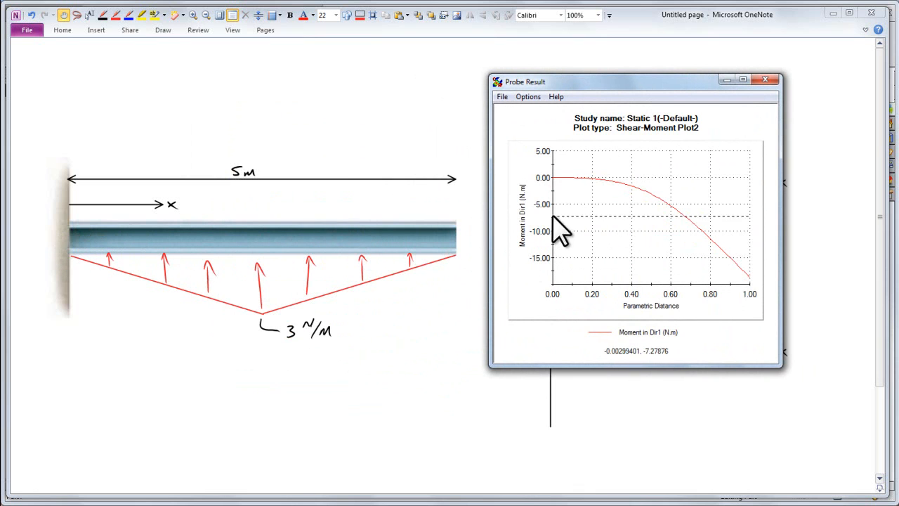
drag(636, 81, 316, 75)
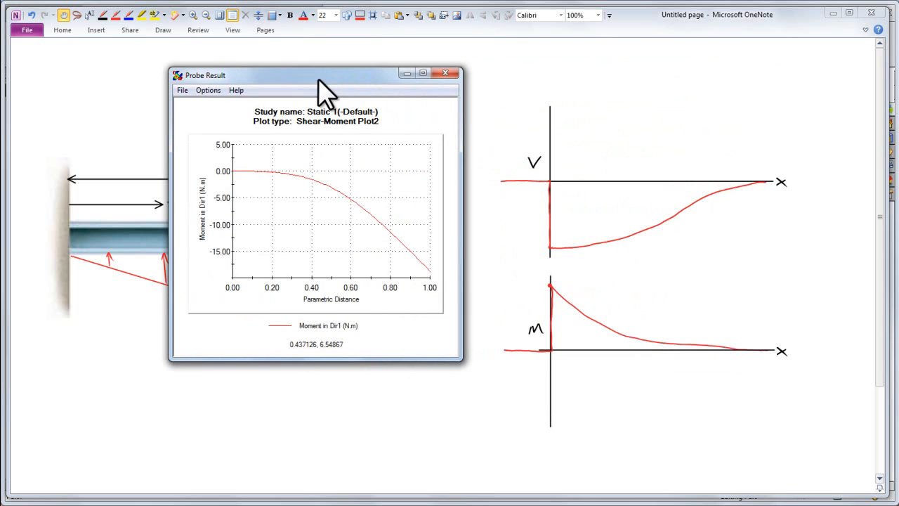
mouse_move(709, 228)
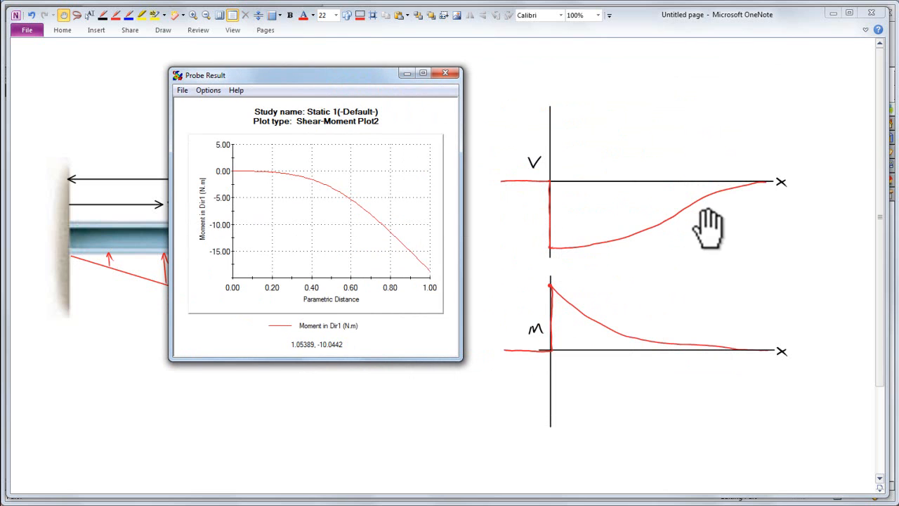
mouse_move(671, 355)
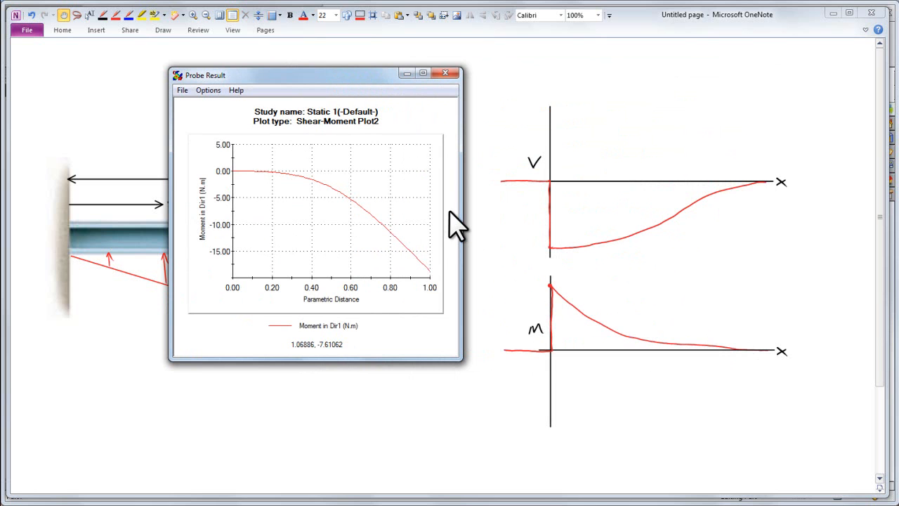
mouse_move(541, 302)
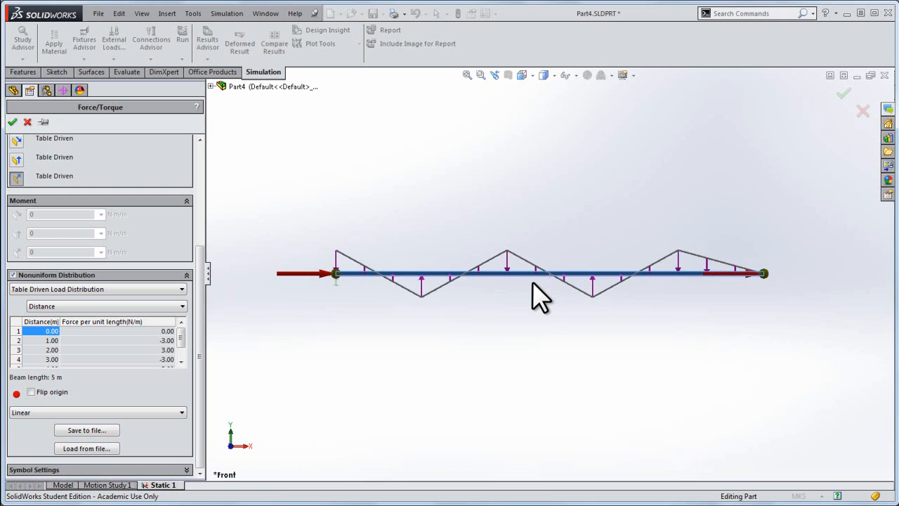
mouse_move(390, 351)
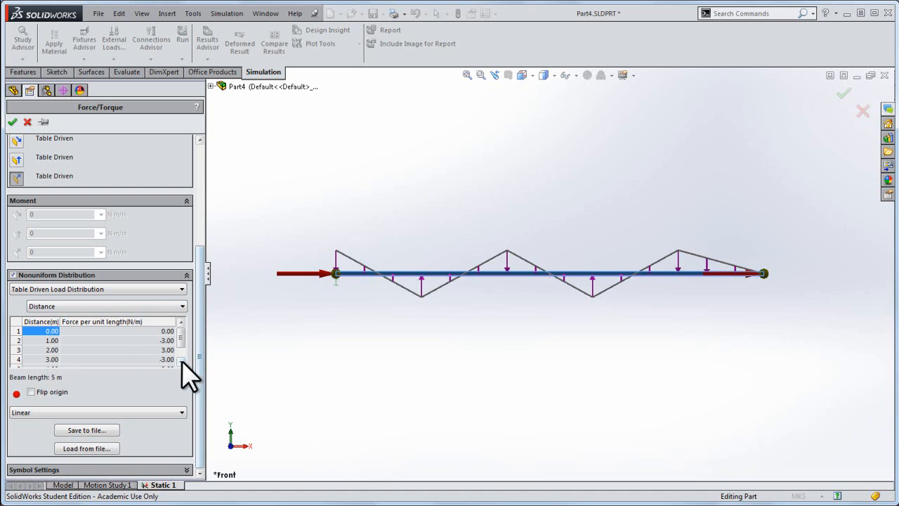
scroll(down, 3)
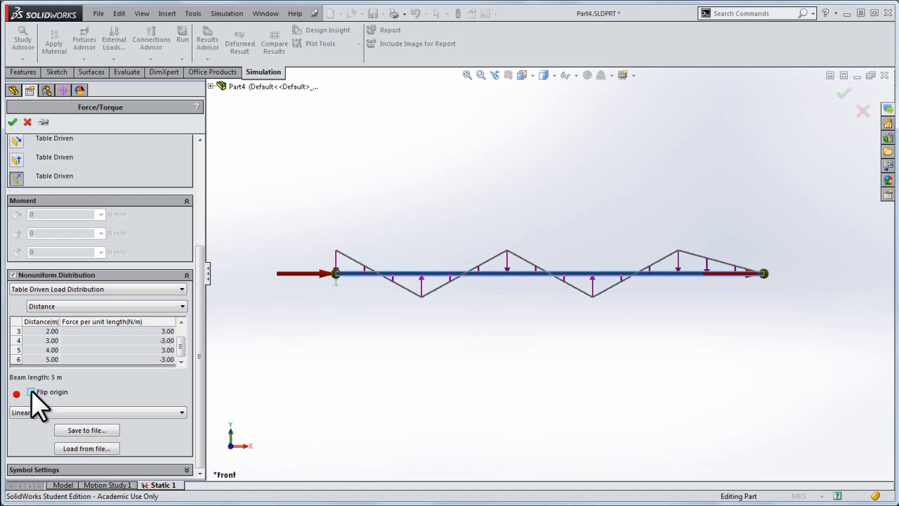
Step: Enable Flip origin on the alternating ±3 N/m table-driven load
click(31, 392)
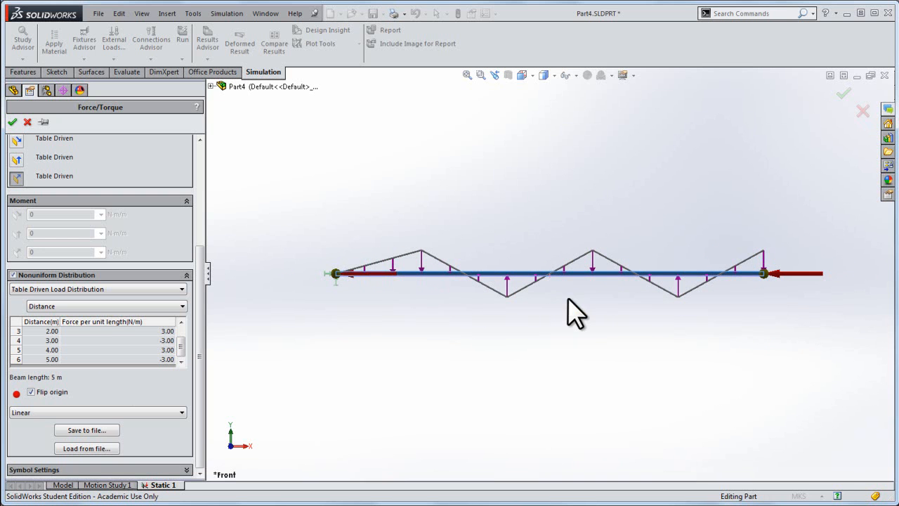
mouse_move(559, 295)
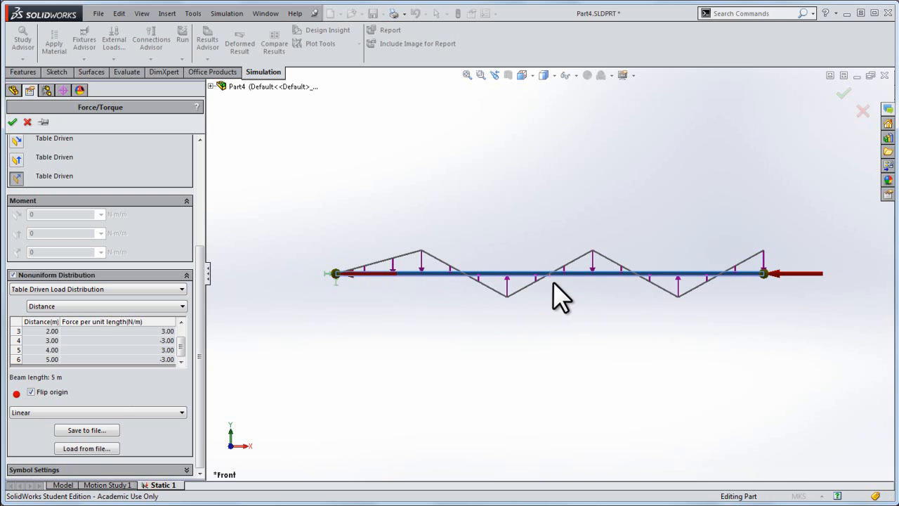
mouse_move(550, 242)
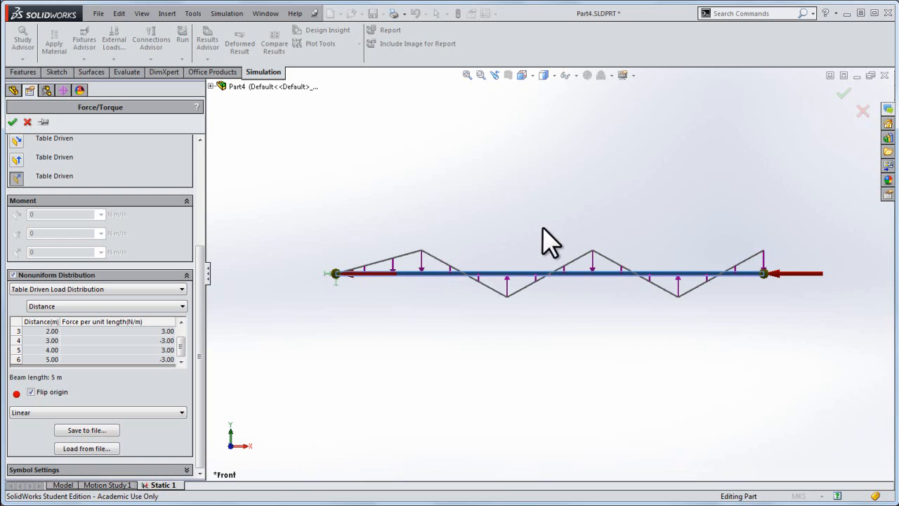
mouse_move(565, 311)
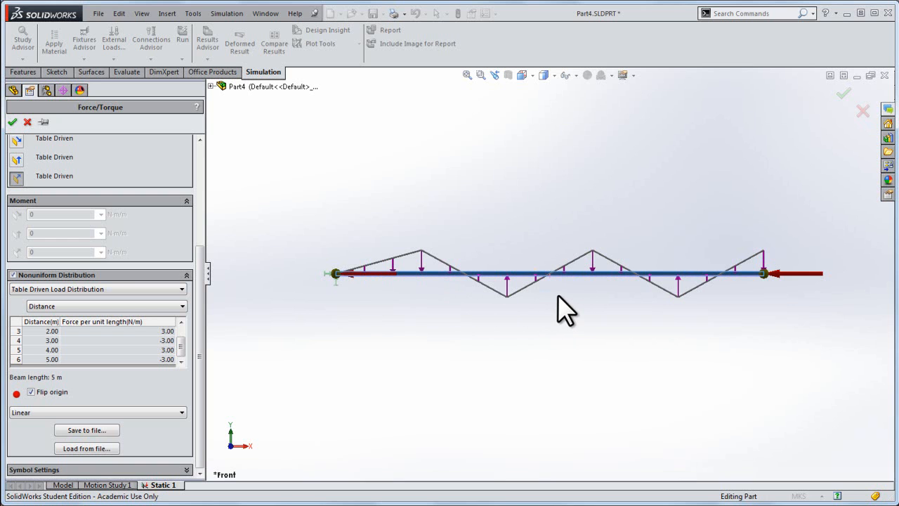